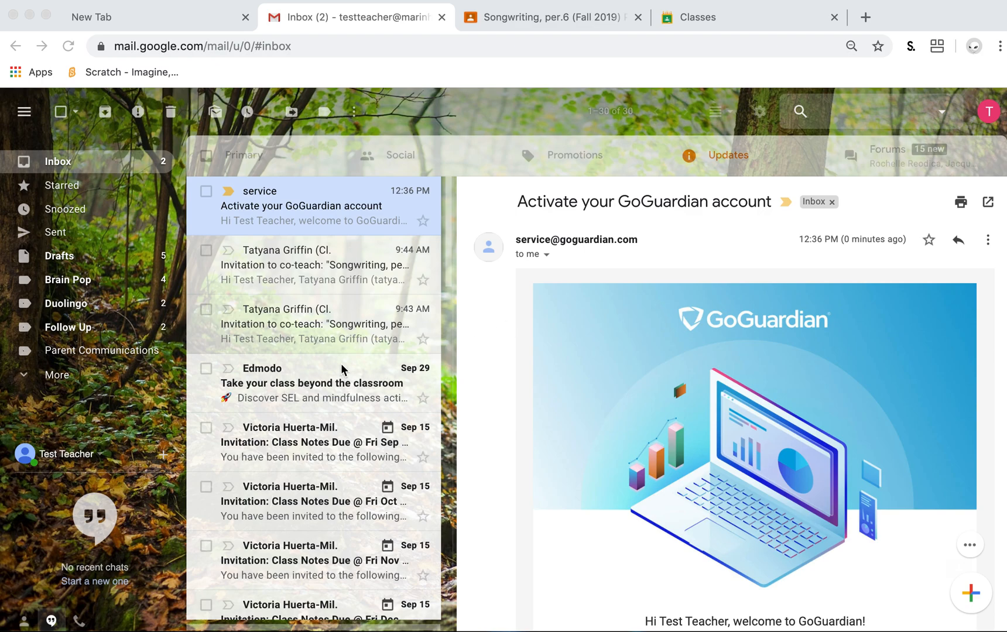
mouse_move(332, 371)
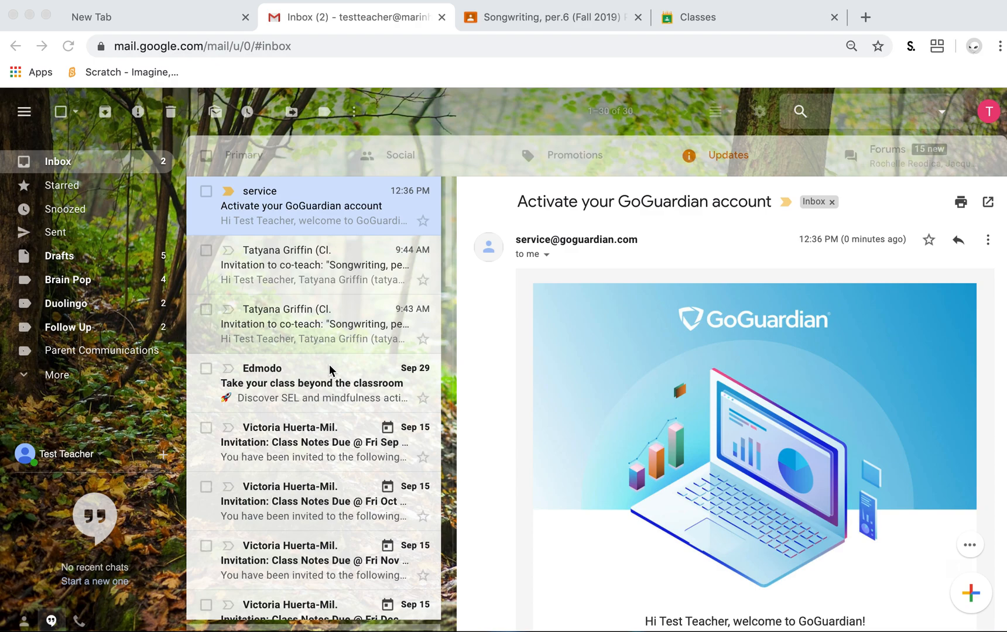
Sign in to GoGuardian Teacher with Google as the school teacher account
scroll("down", 3)
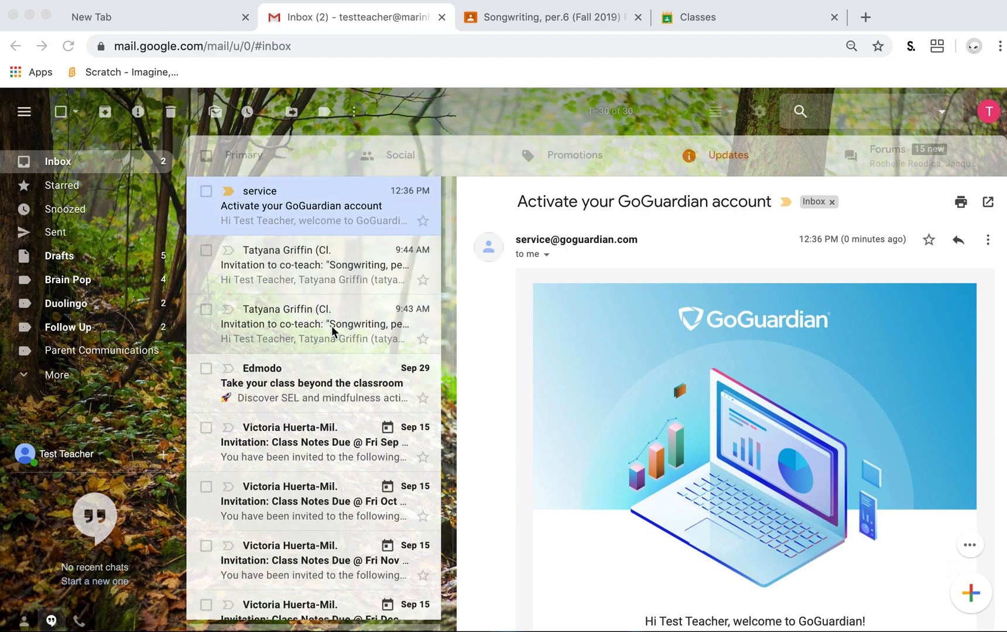
mouse_move(303, 229)
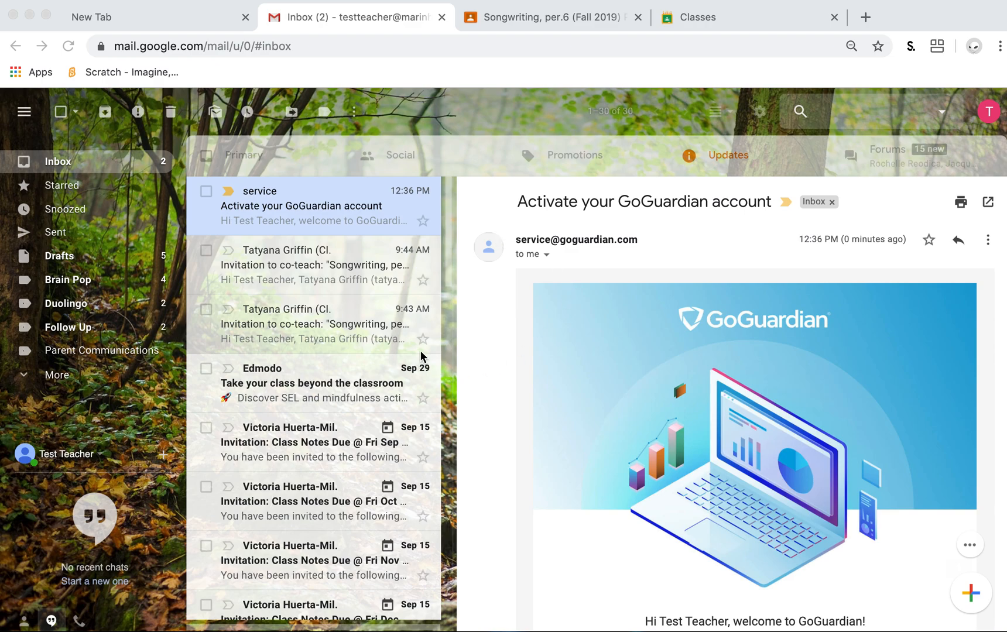
scroll("down", 3)
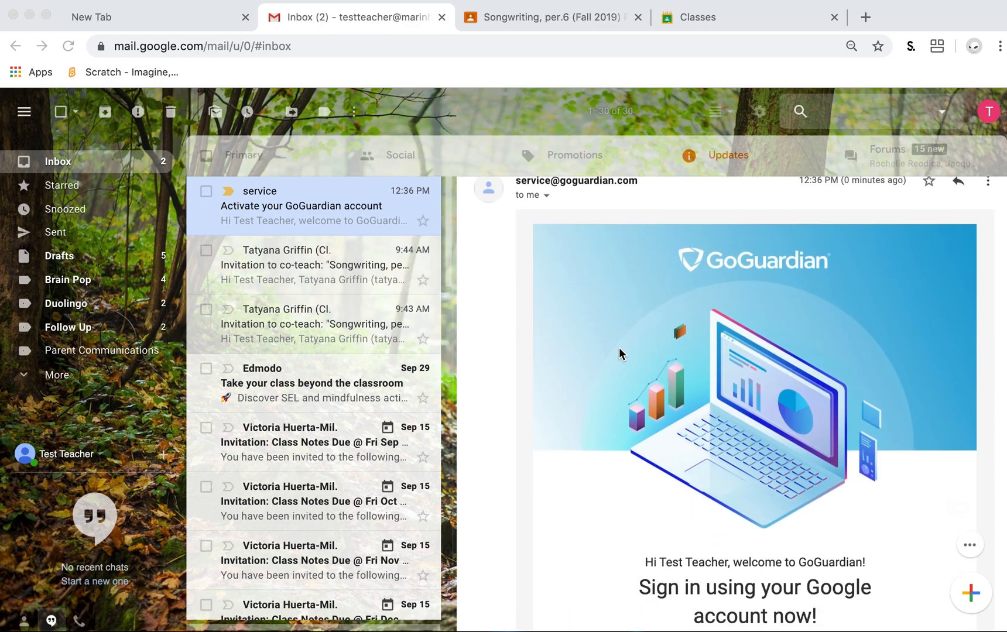
scroll("down", 3)
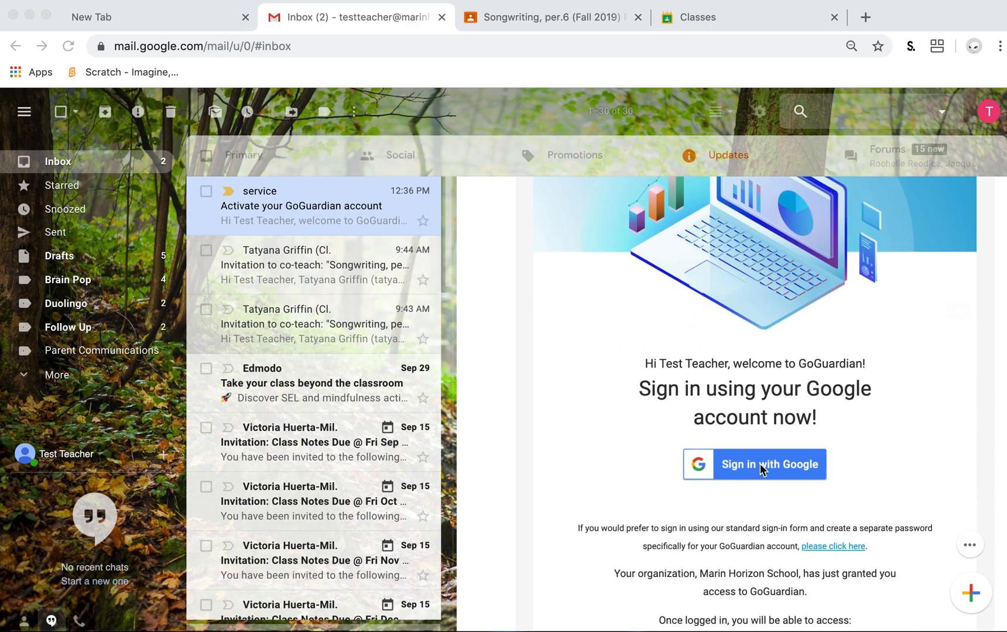
left_click(754, 464)
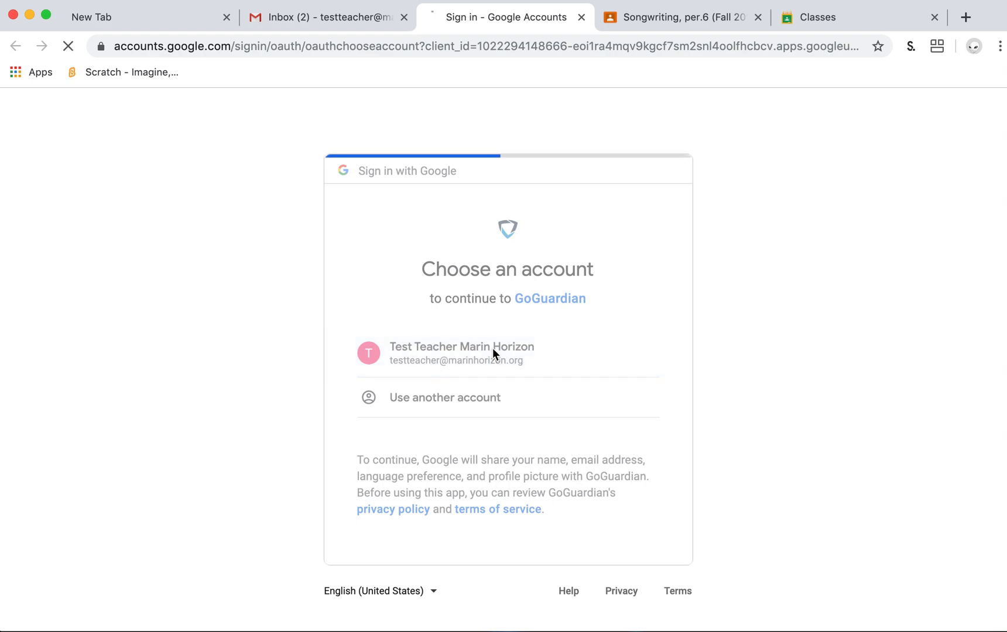
left_click(461, 354)
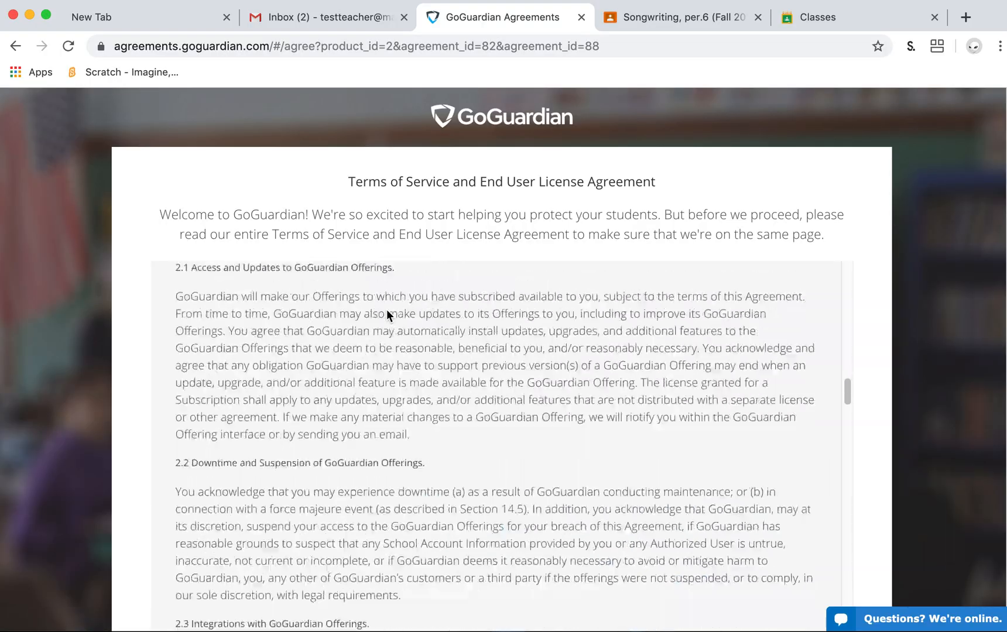
Agree to the Terms of Service and the Product Privacy Policy
scroll("down", 3)
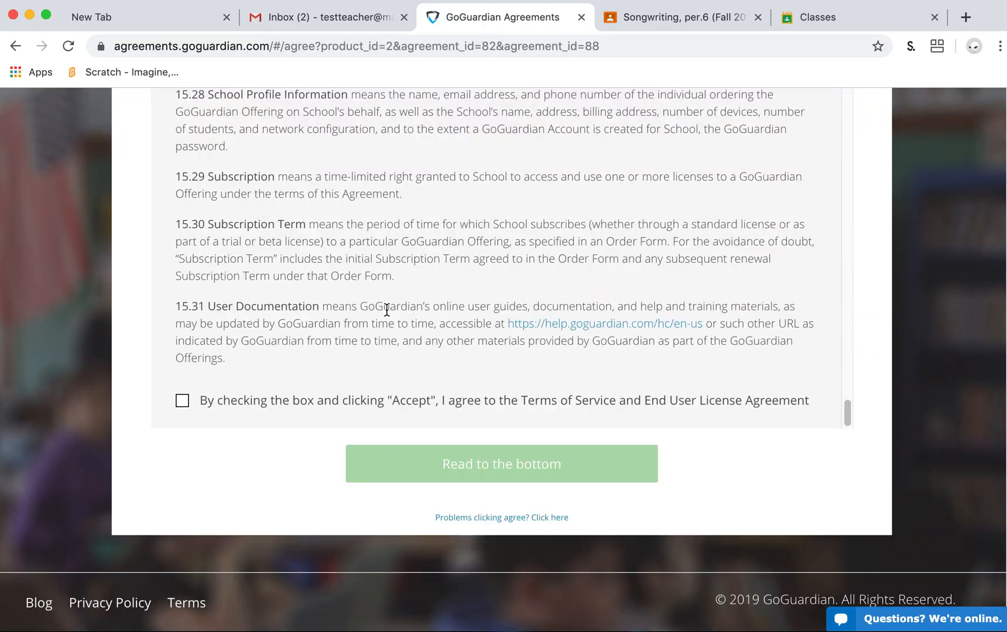
left_click(183, 401)
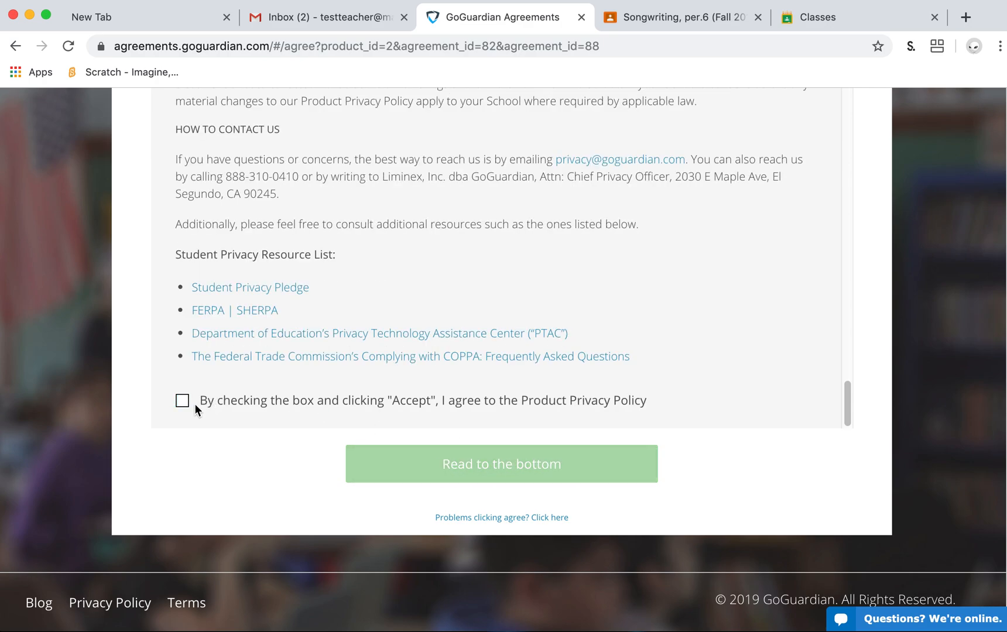
left_click(183, 400)
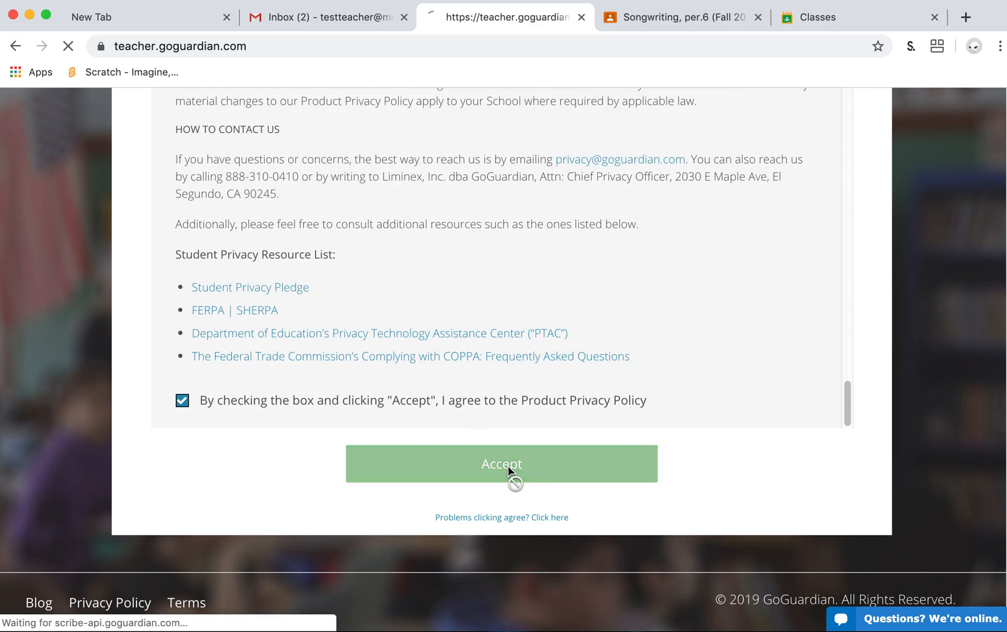
Accept the policy, keep the video overview in a new tab, and dismiss the welcome message
left_click(501, 463)
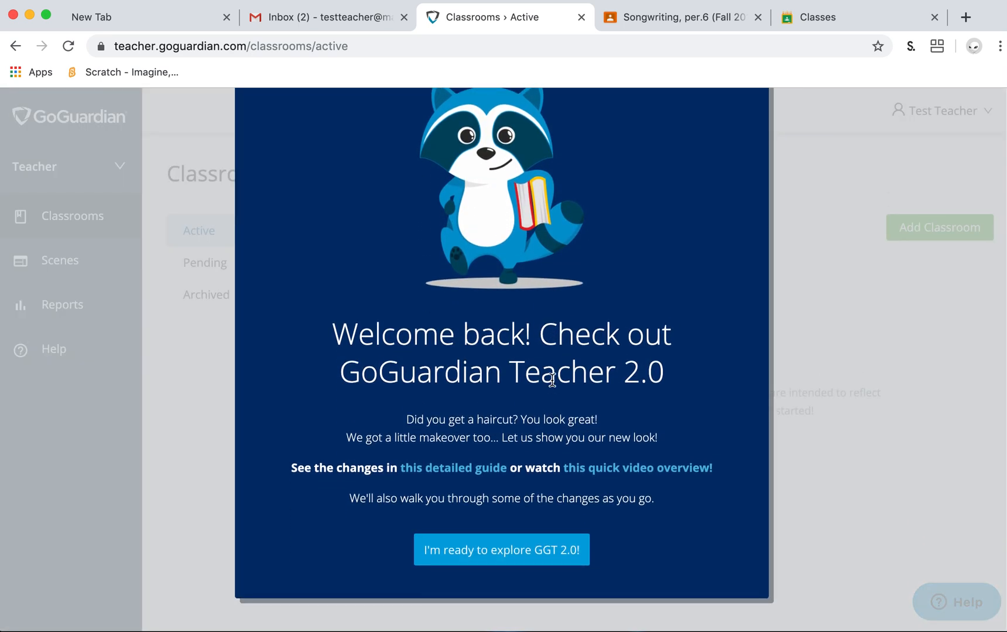
right_click(636, 468)
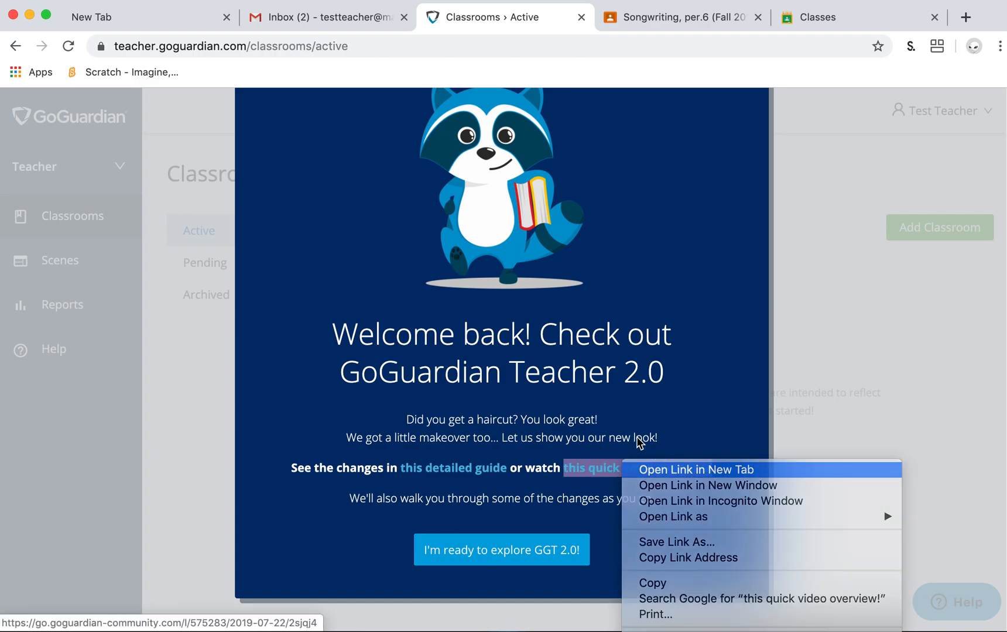
left_click(696, 470)
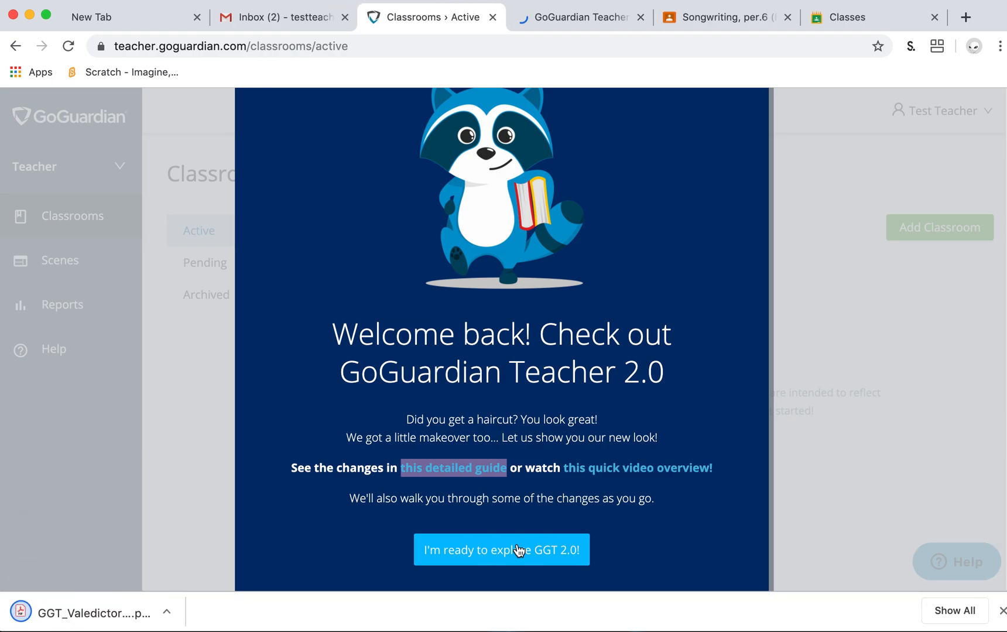
left_click(501, 549)
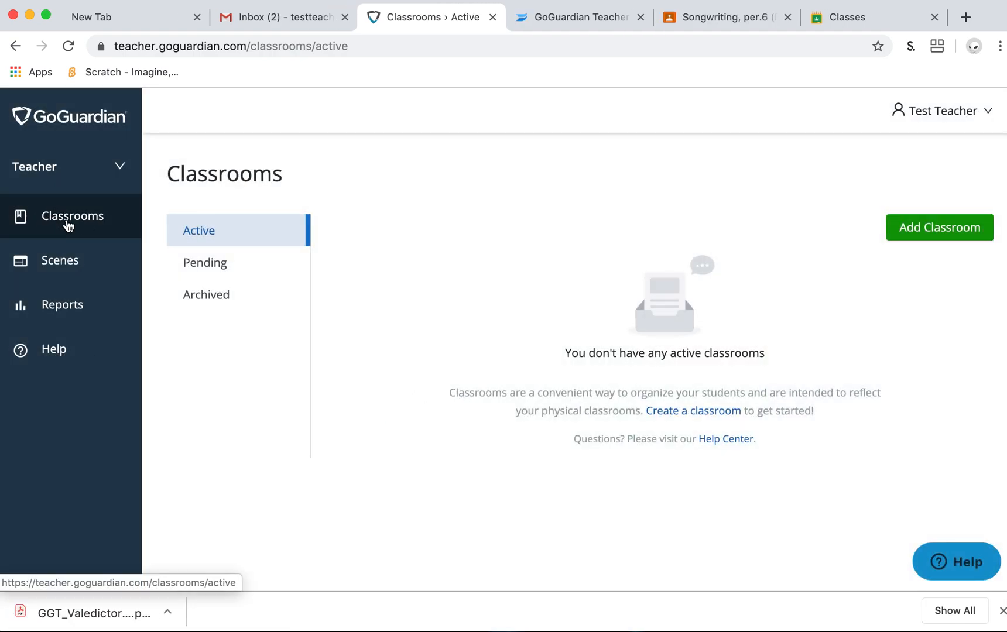
mouse_move(59, 264)
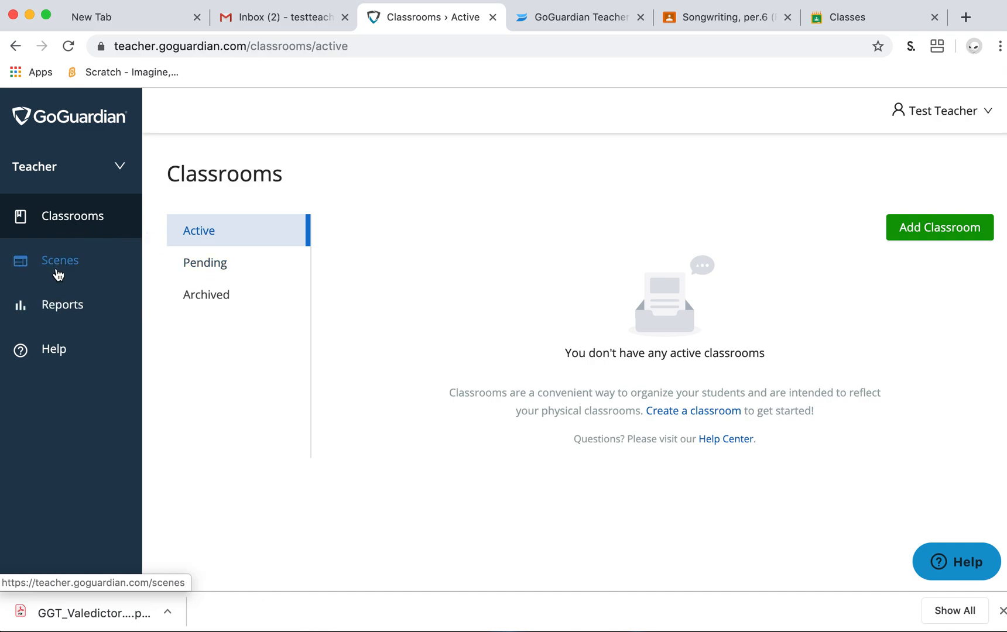
mouse_move(783, 189)
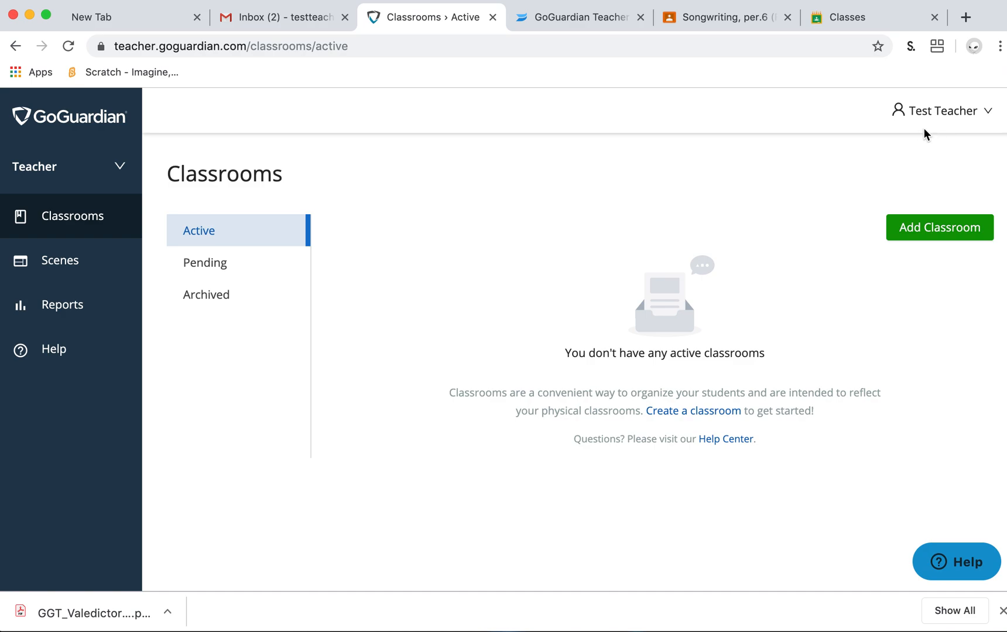
Reach the Google Classroom connection page in My Account Settings
left_click(939, 110)
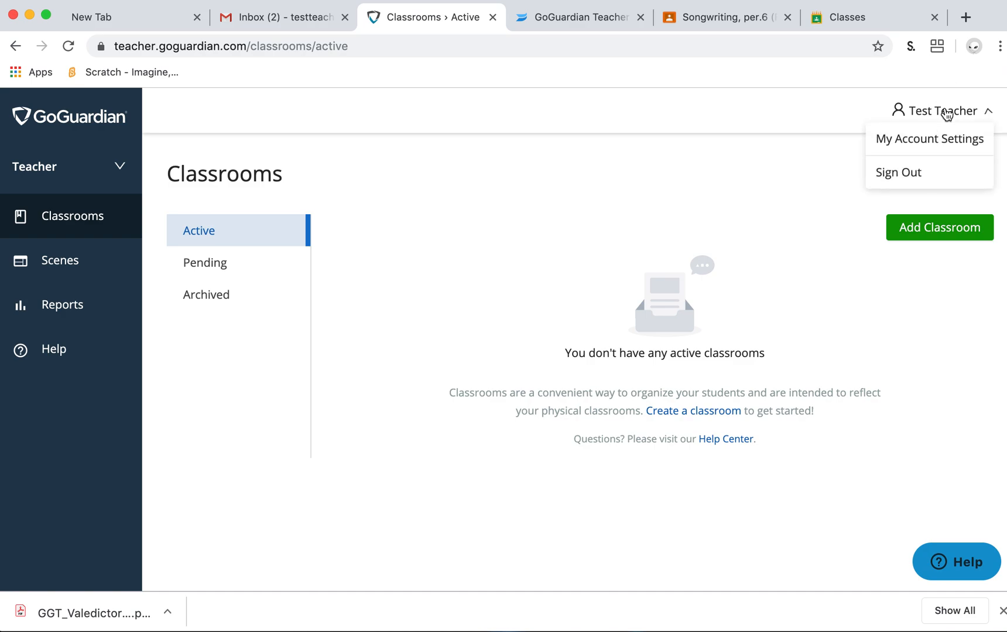
mouse_move(928, 138)
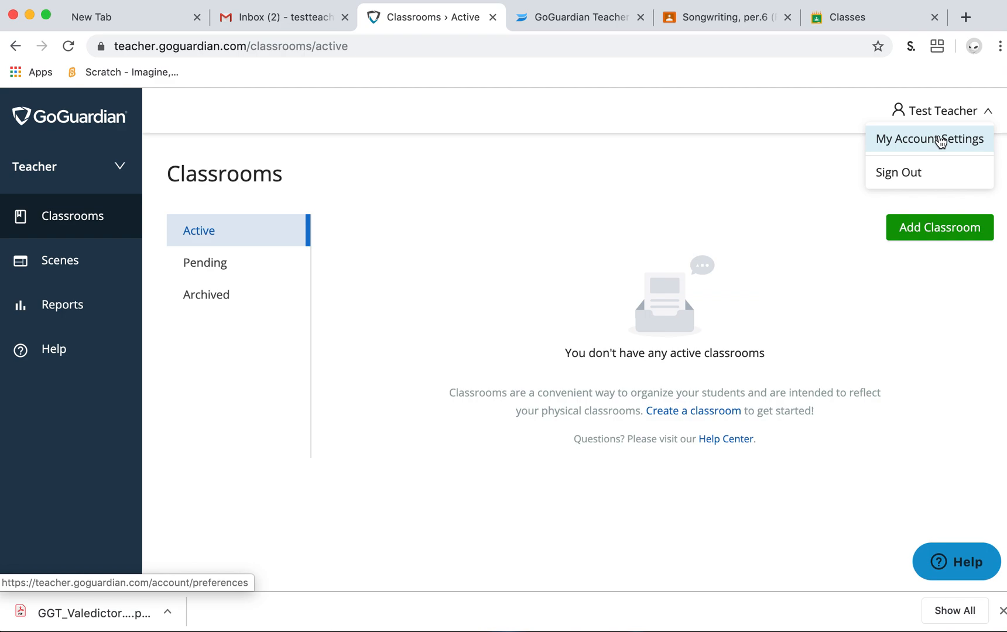
mouse_move(941, 120)
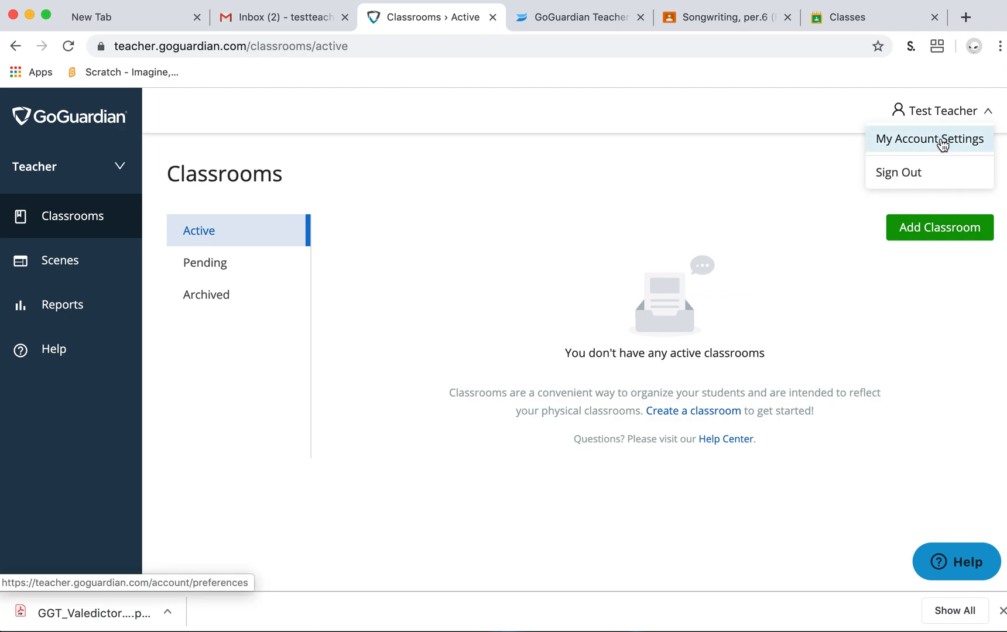
left_click(928, 138)
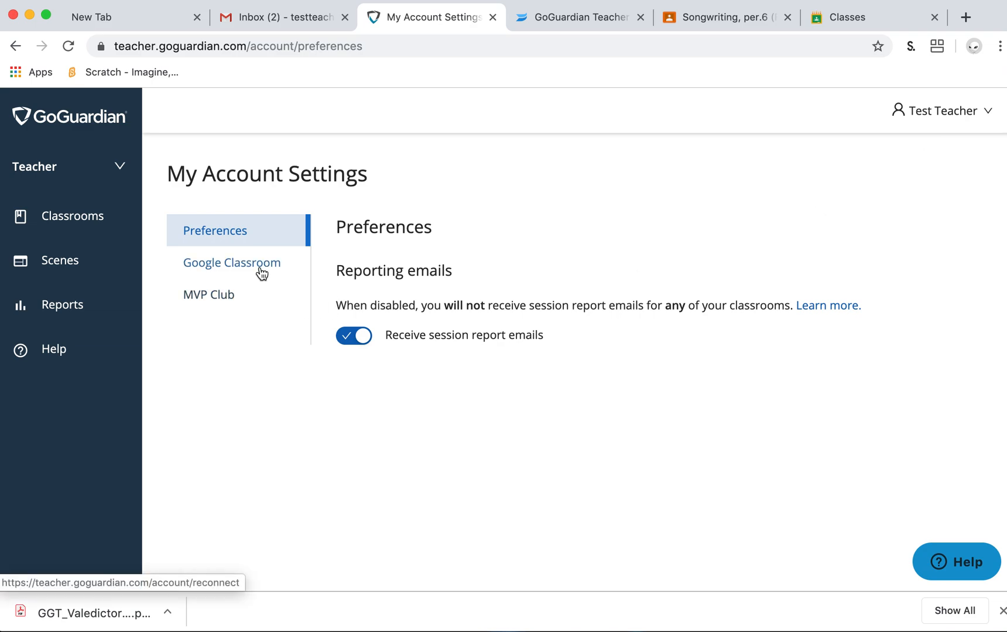
left_click(232, 262)
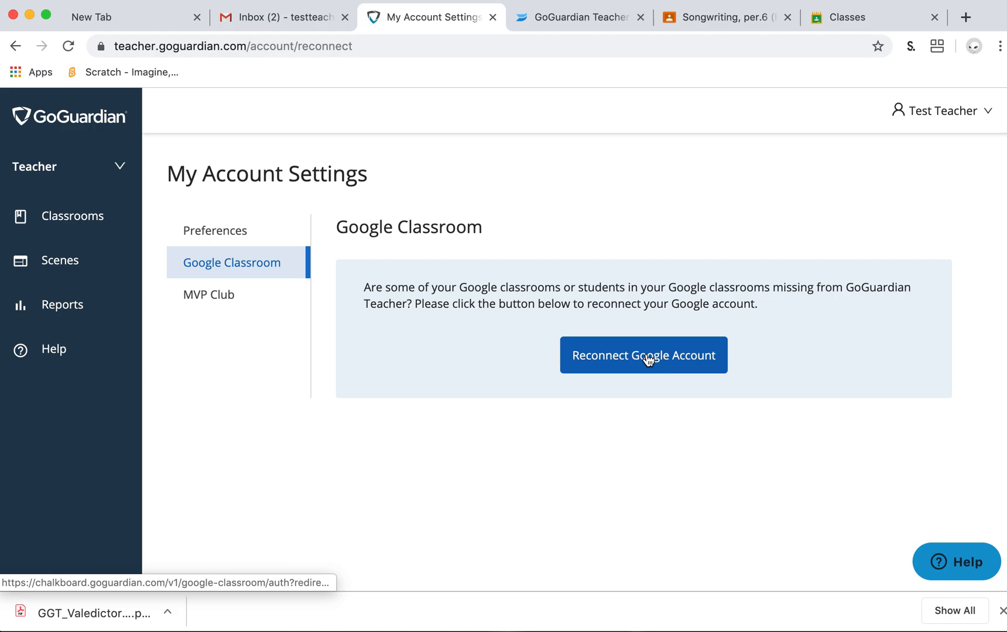
Reconnect the school teacher account and allow GoGuardian access to its Google Classroom data
left_click(642, 355)
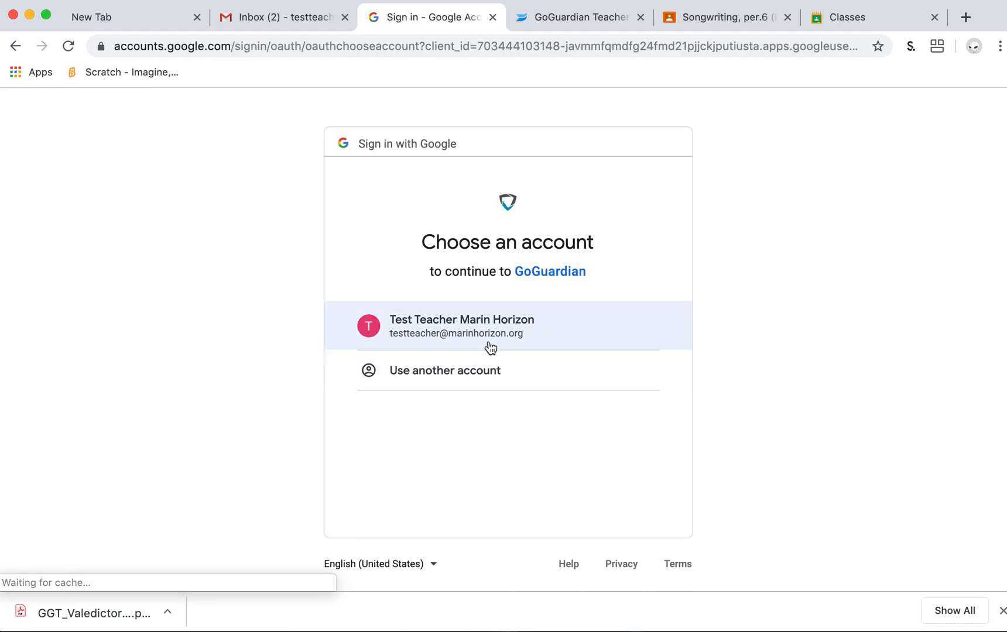
left_click(489, 325)
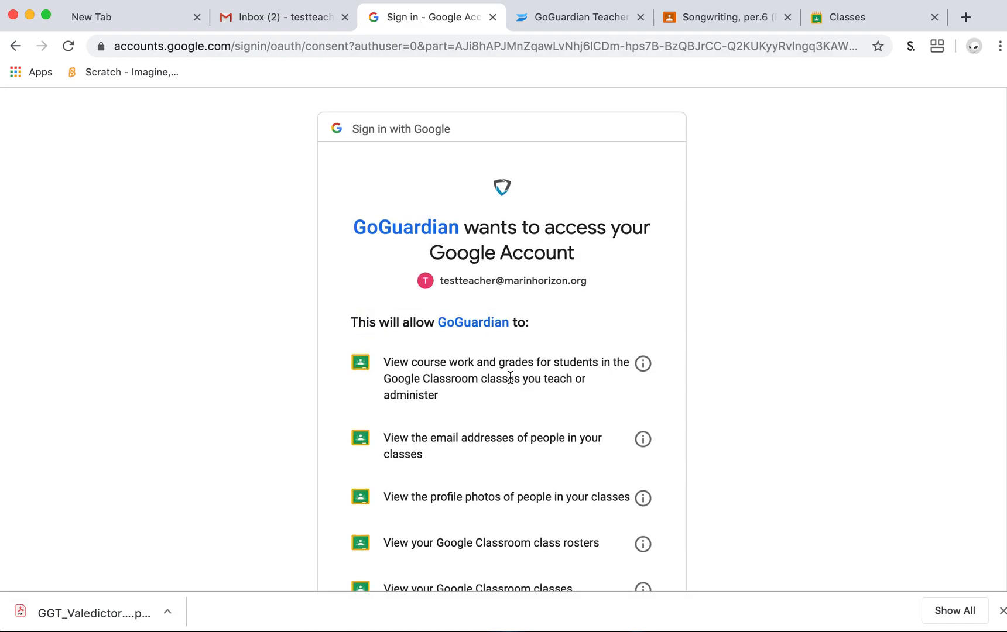
scroll("down", 3)
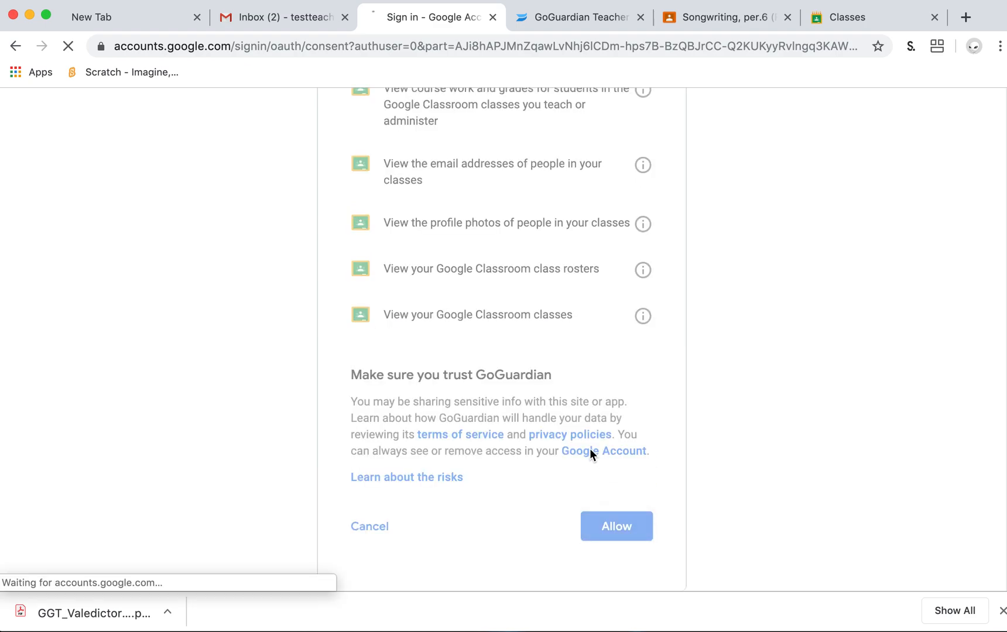
left_click(616, 526)
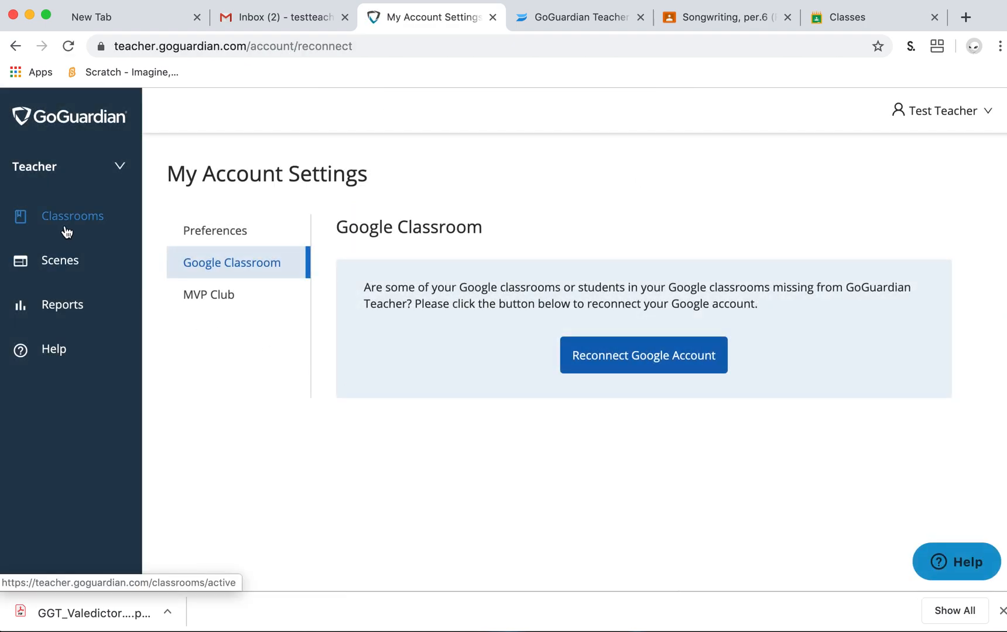
From Classrooms, start adding a class from Google Classroom, past the Account Settings tip
left_click(72, 217)
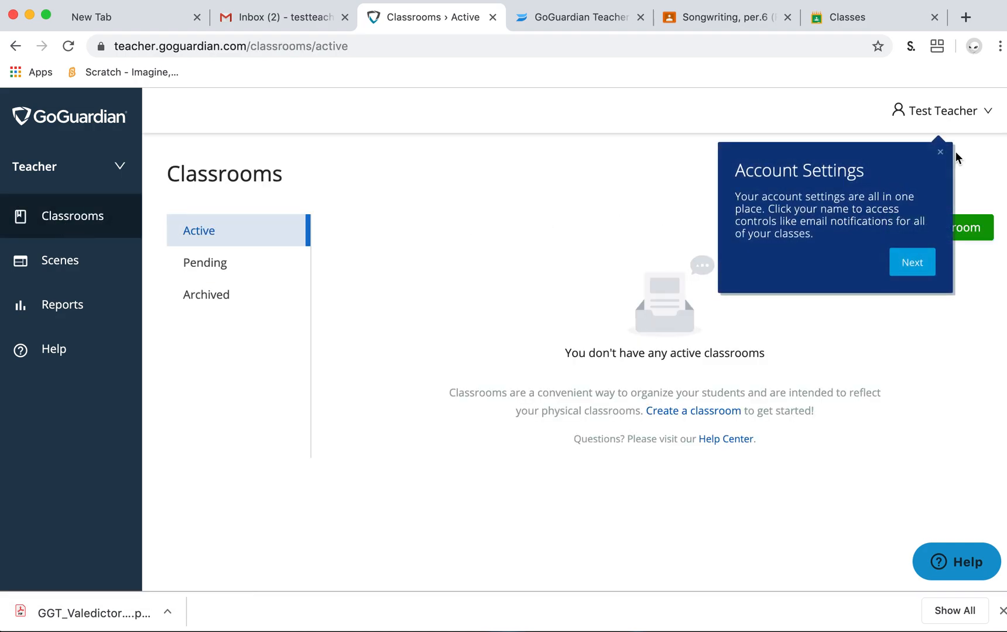
left_click(939, 227)
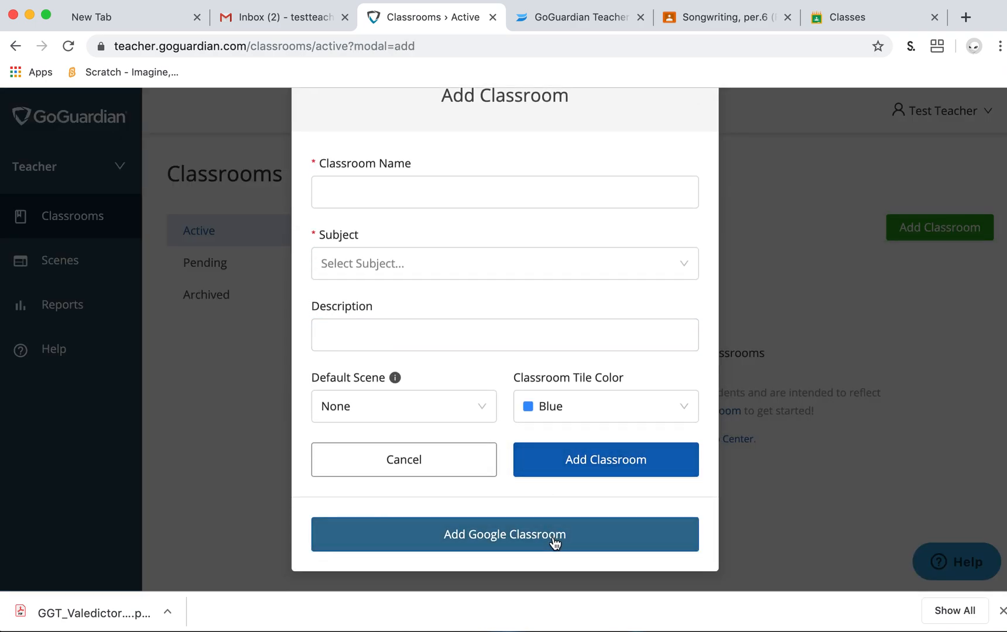
left_click(505, 533)
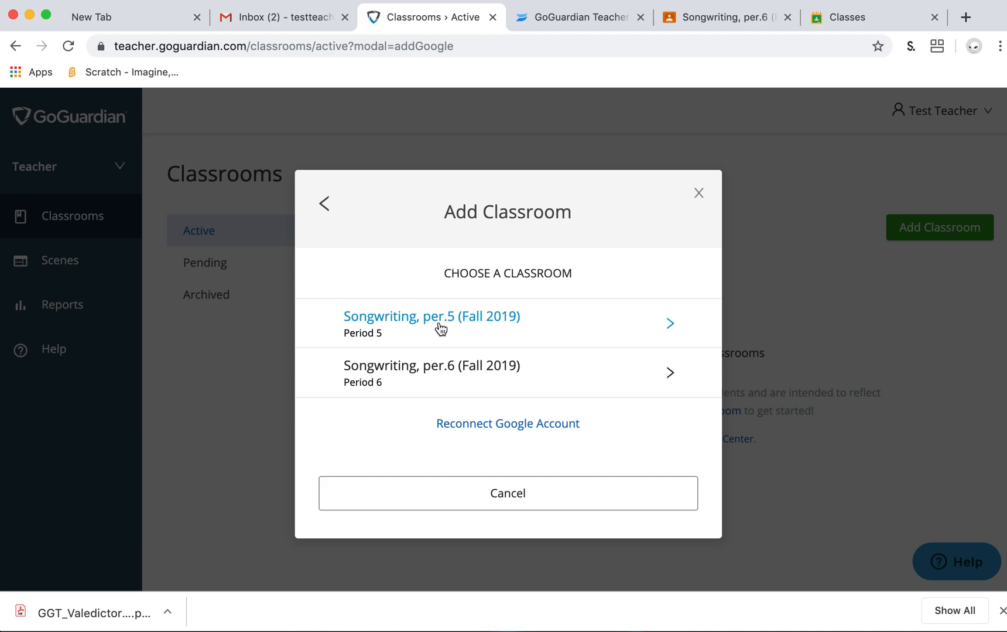
Create the Songwriting per.5 classroom and sync its nine students from Google
left_click(432, 316)
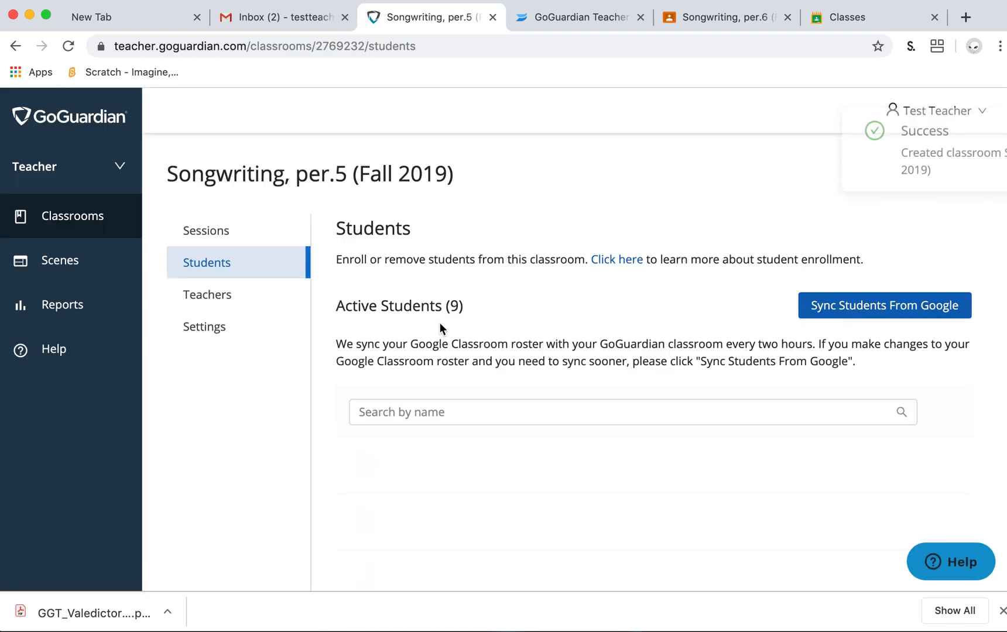
left_click(884, 305)
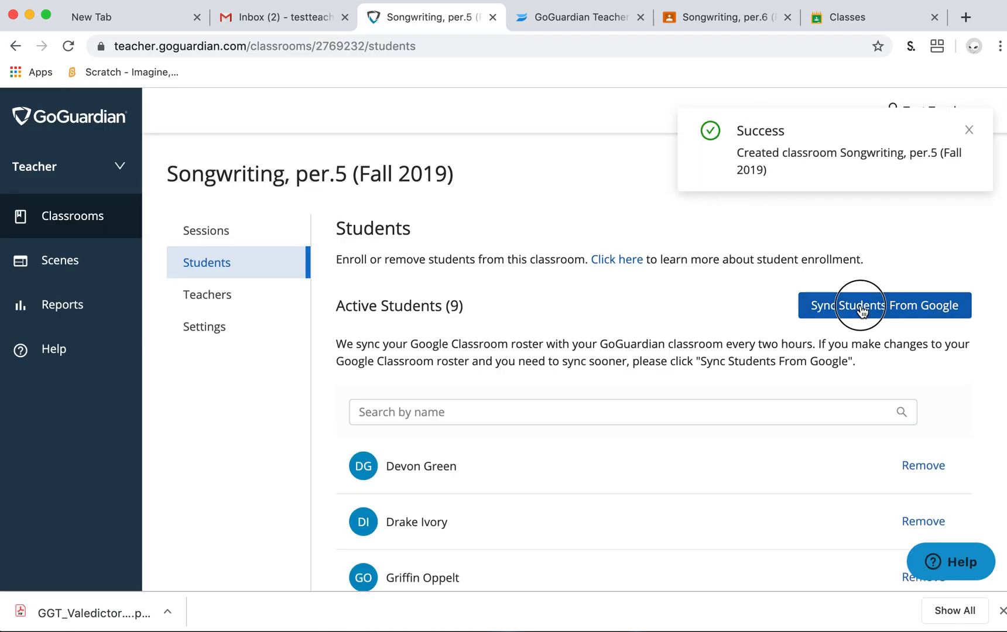
left_click(884, 304)
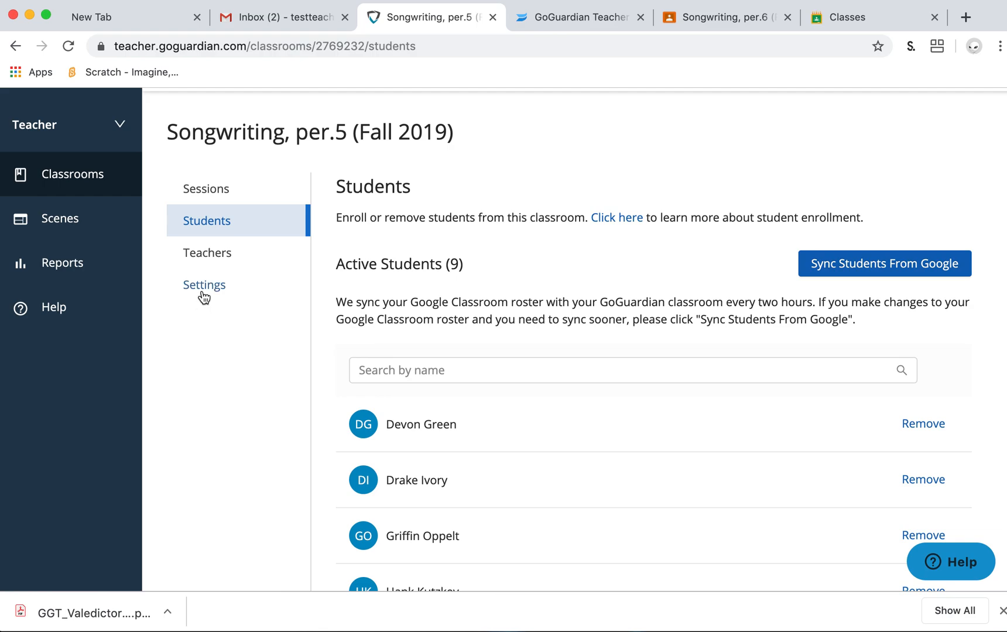
mouse_move(204, 284)
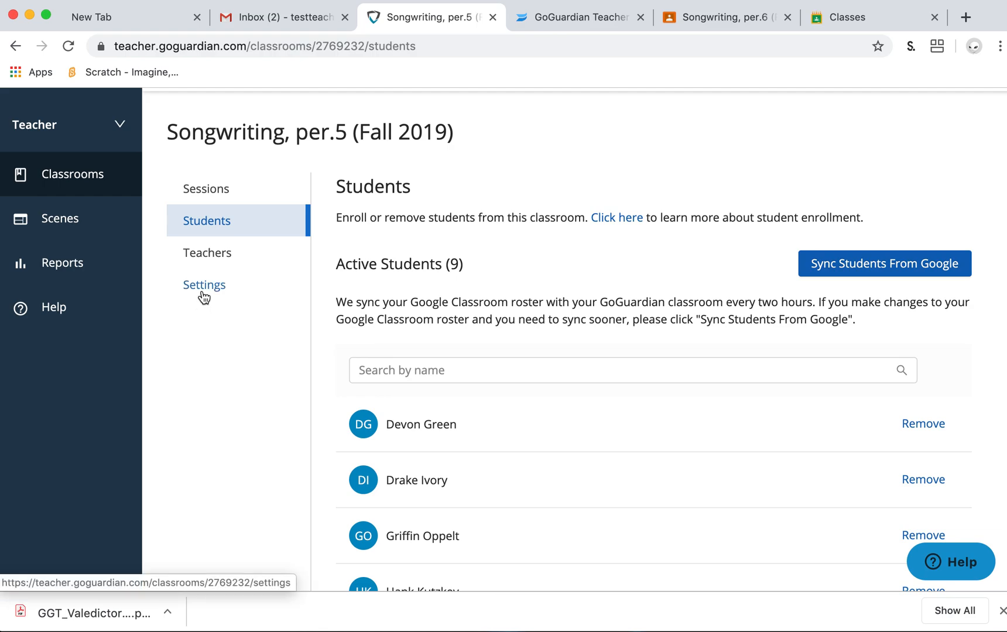
Change the per.5 classroom's subject to Music and update the classroom
left_click(203, 285)
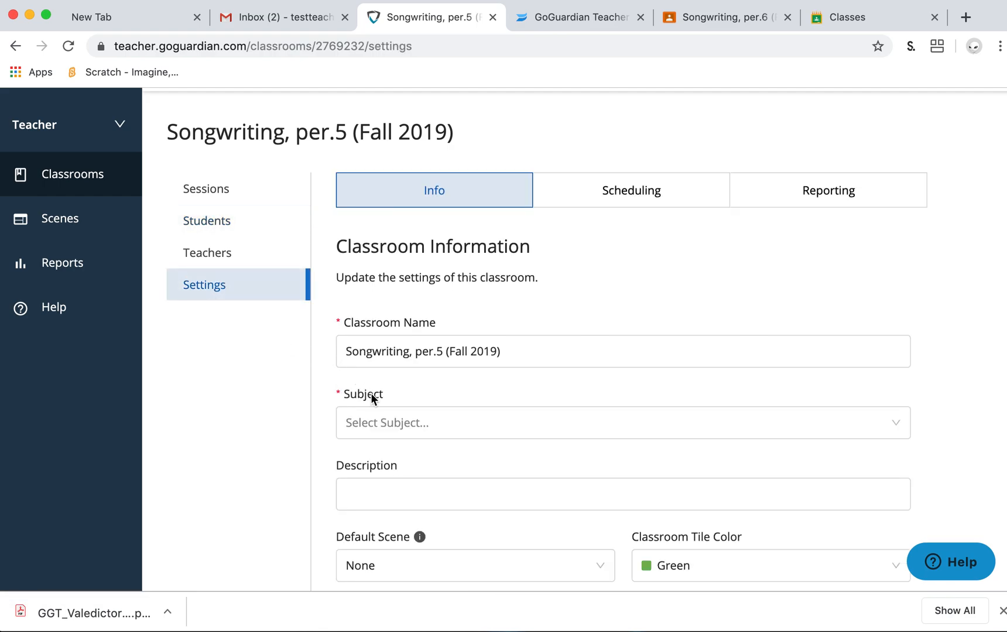
left_click(622, 423)
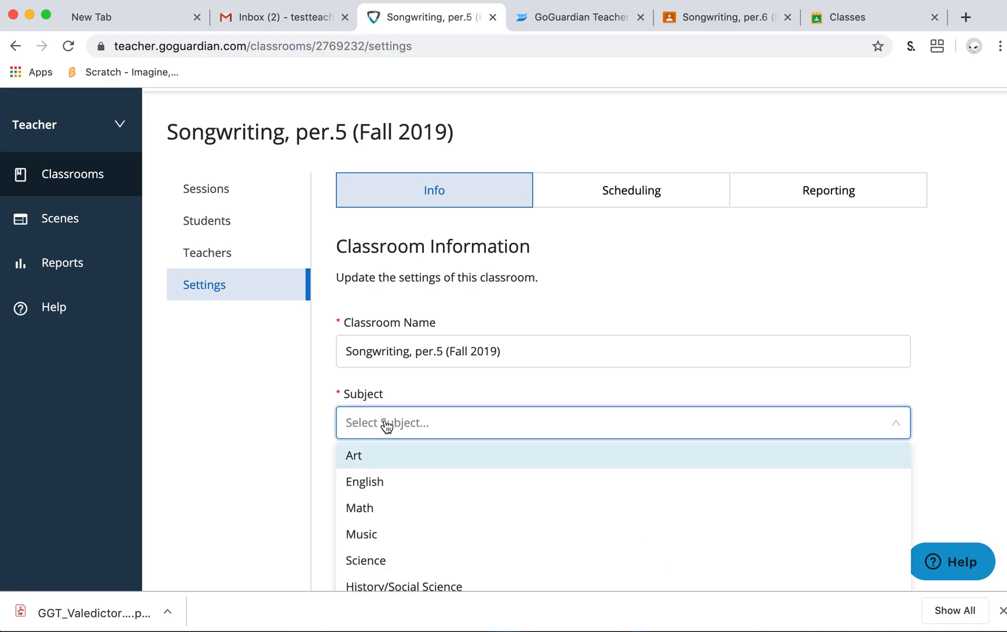
scroll("down", 3)
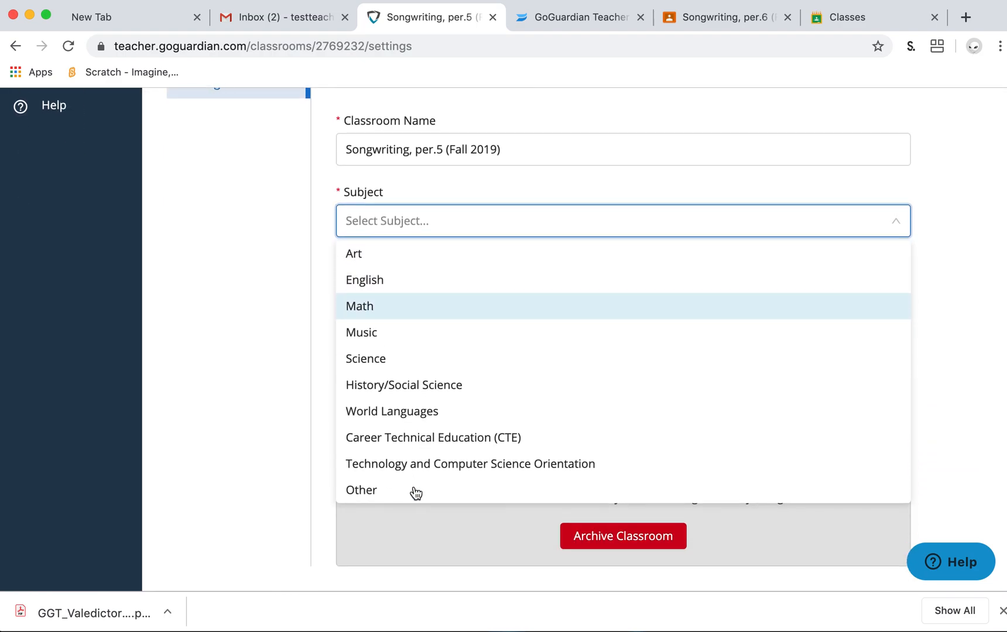
left_click(362, 331)
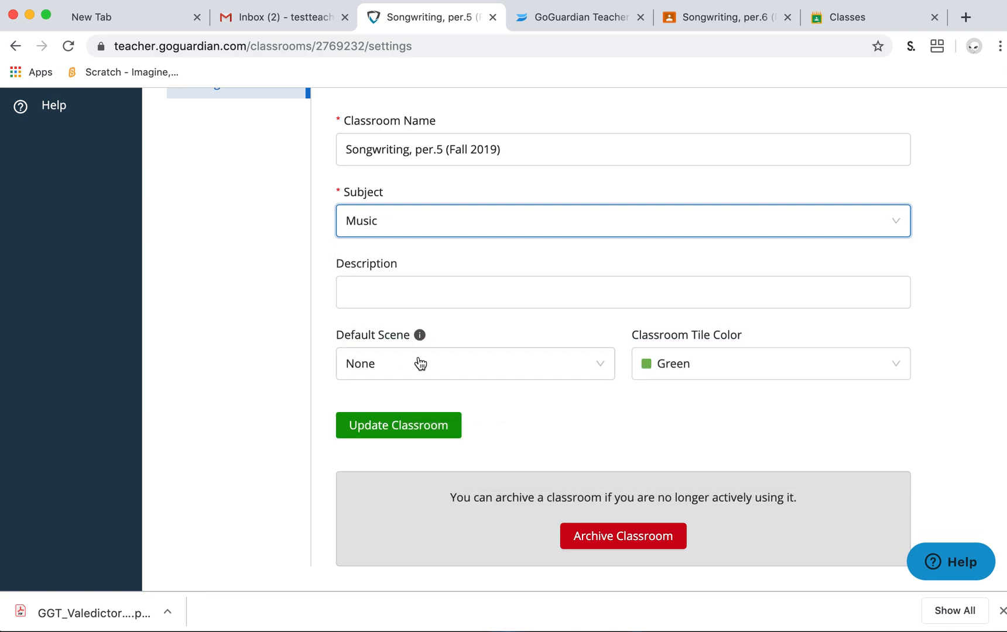
left_click(399, 425)
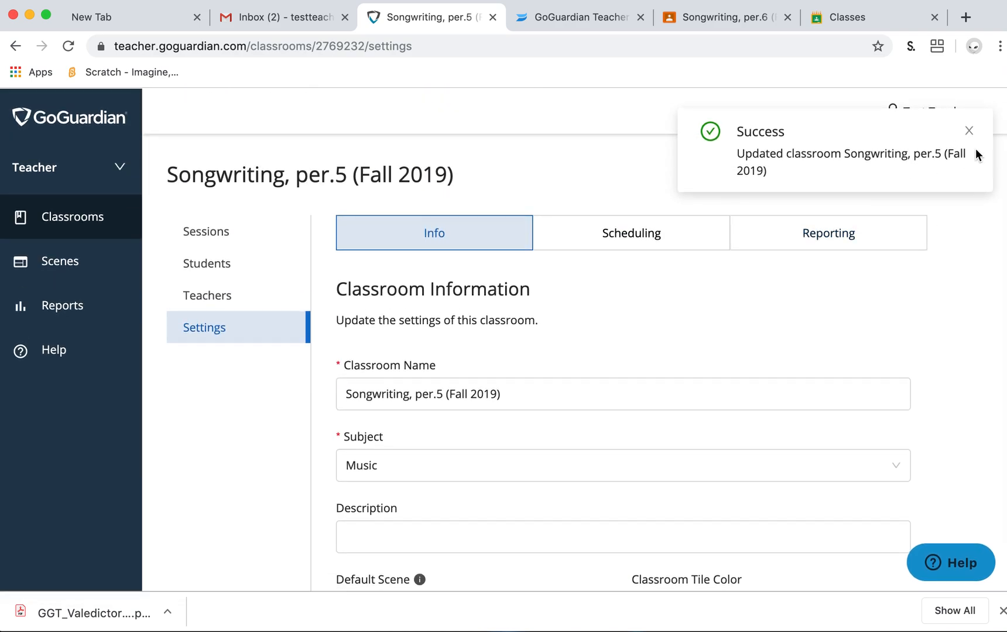
Glance at the account options and close them again
left_click(934, 104)
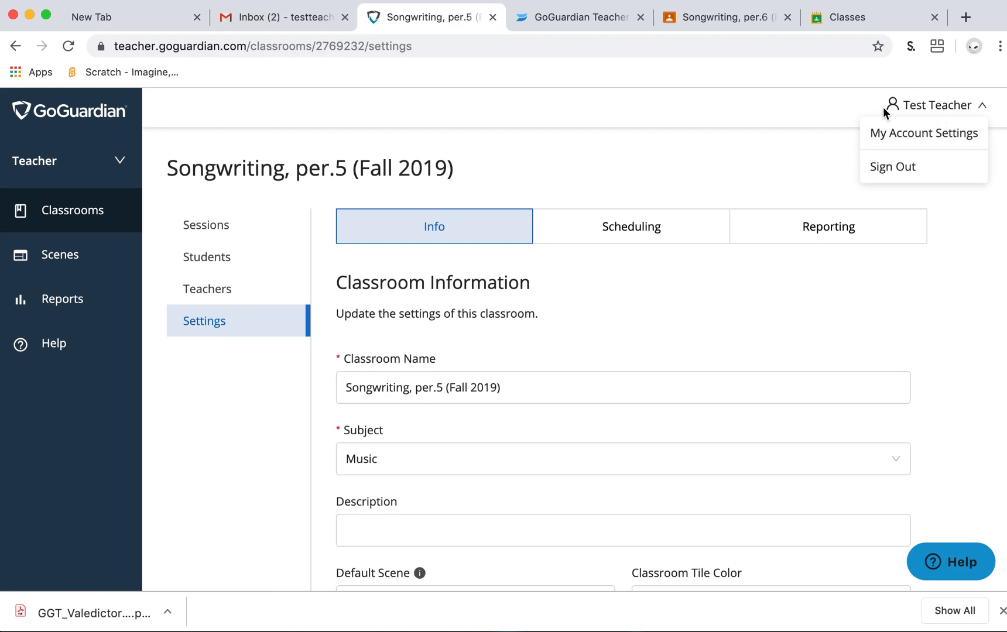
mouse_move(73, 211)
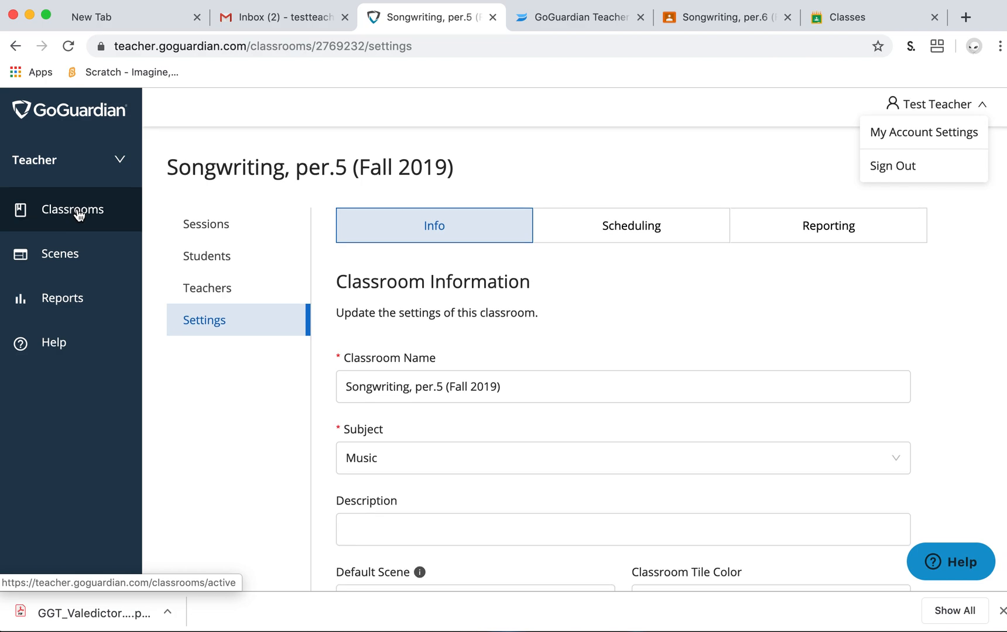
left_click(932, 105)
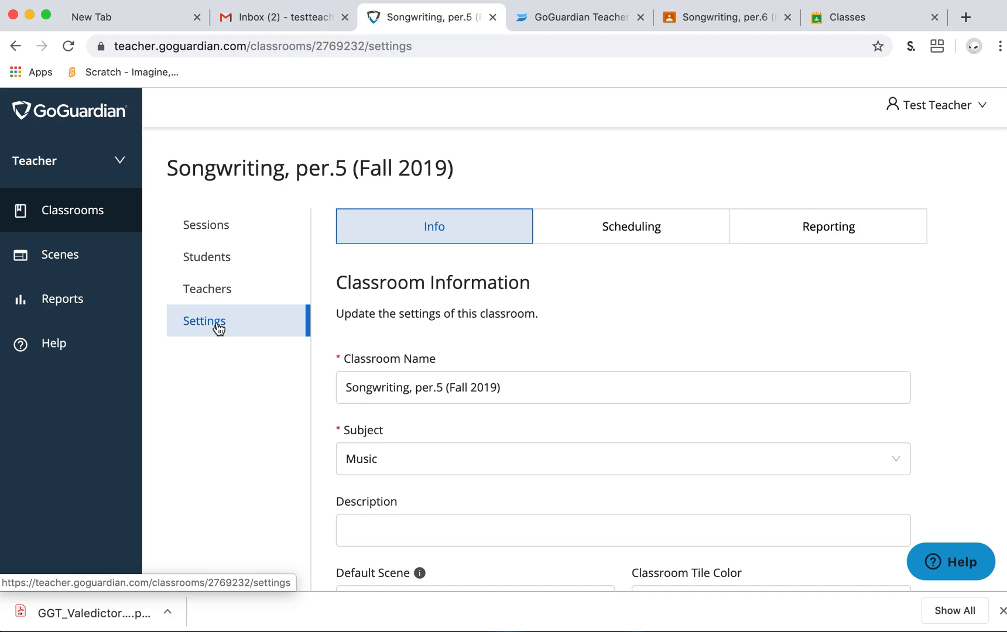
scroll("down", 3)
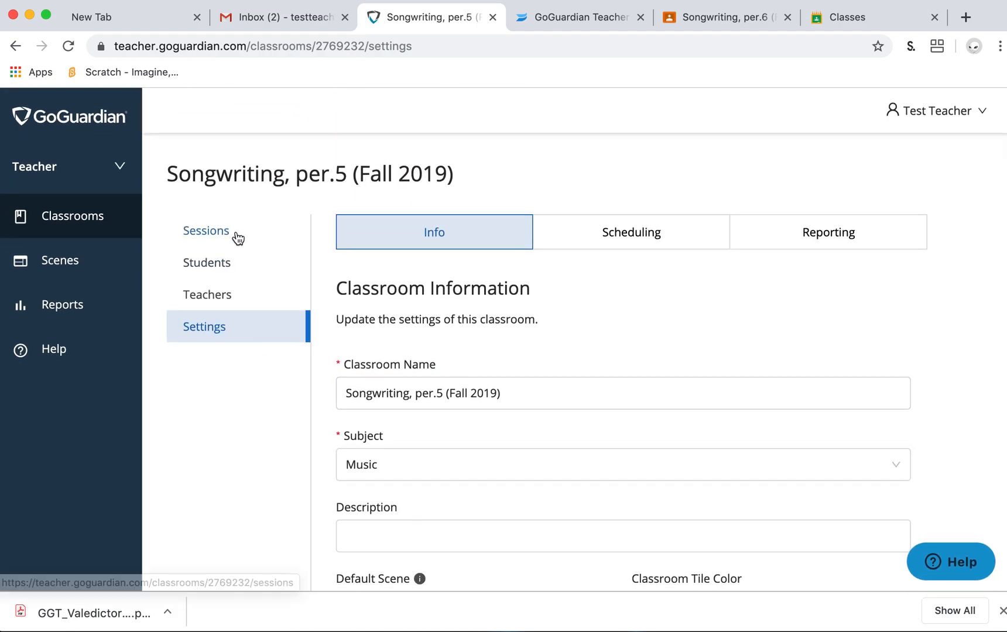
Start a per.5 session with the default 45-minute end time
left_click(206, 231)
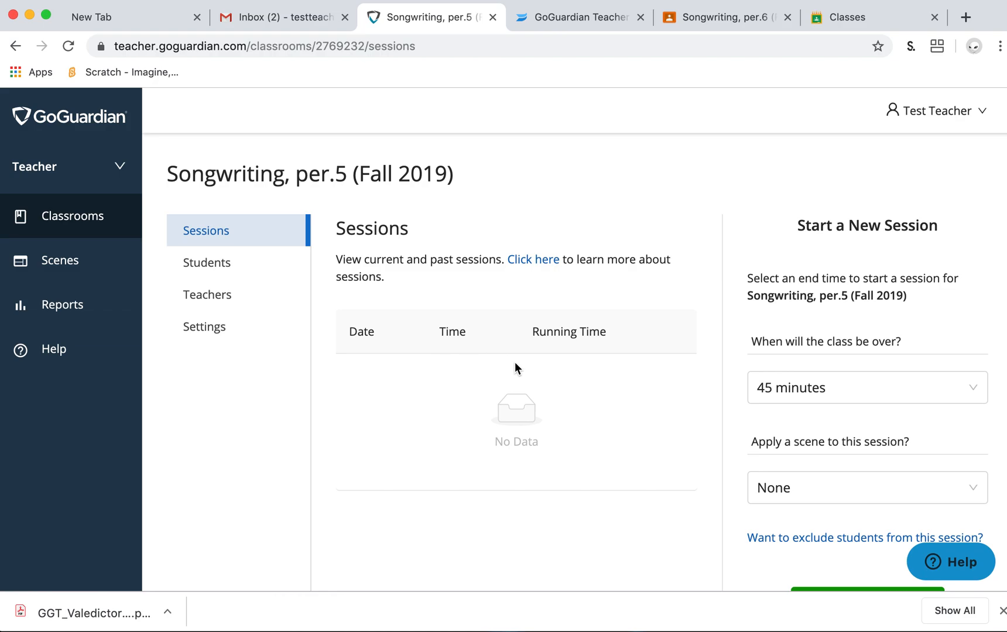
scroll("down", 3)
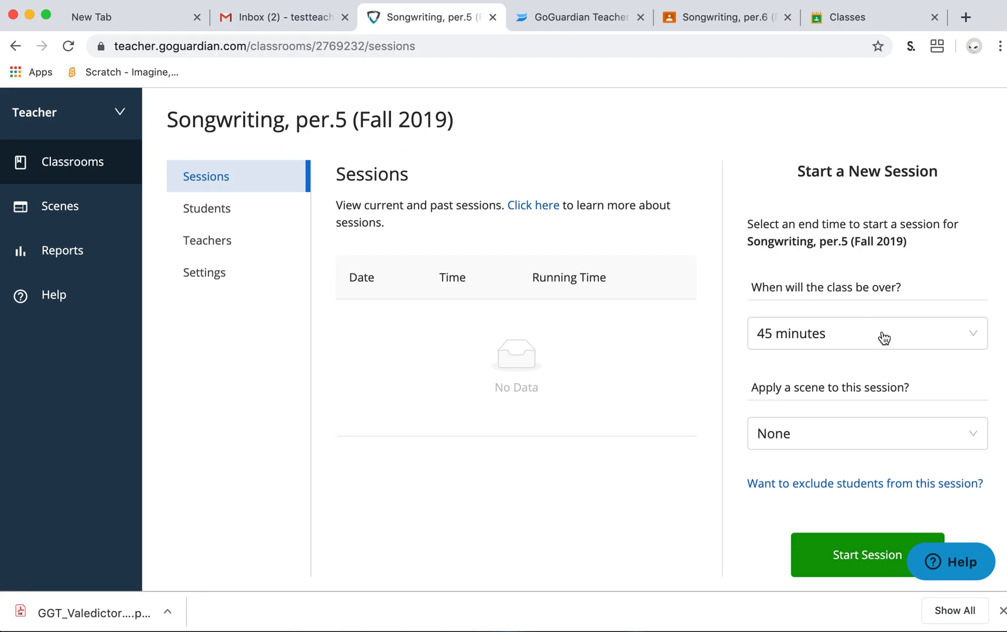
left_click(865, 555)
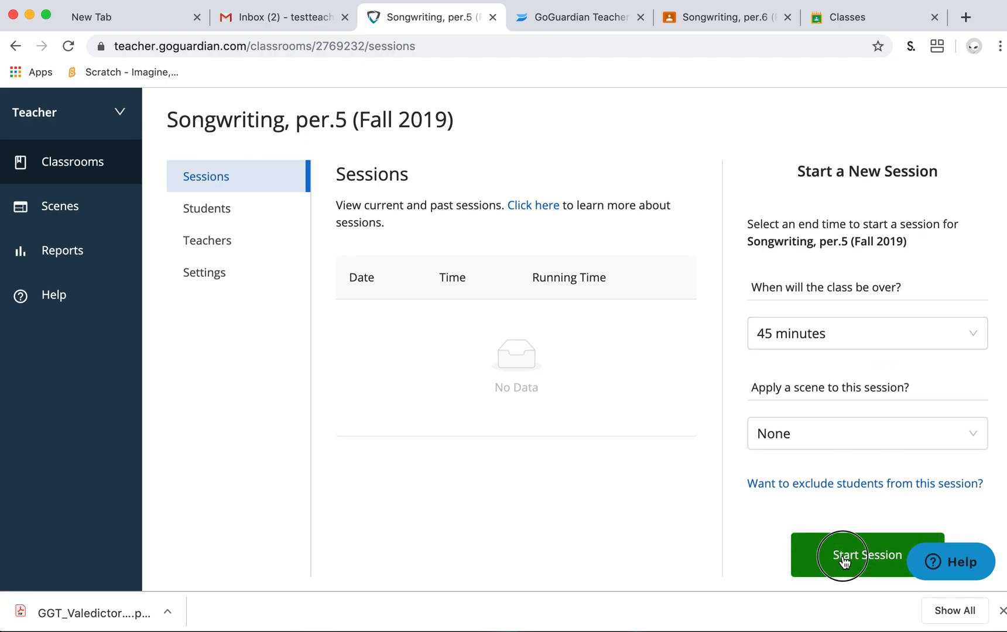
left_click(866, 555)
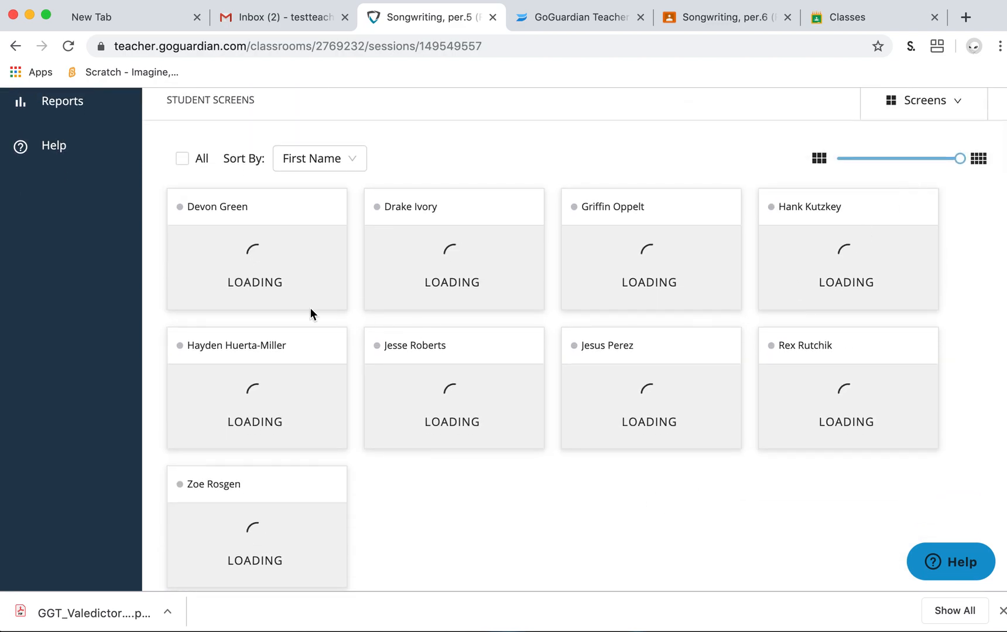
Scroll through the nine per.5 student screens, all showing offline
scroll("down", 3)
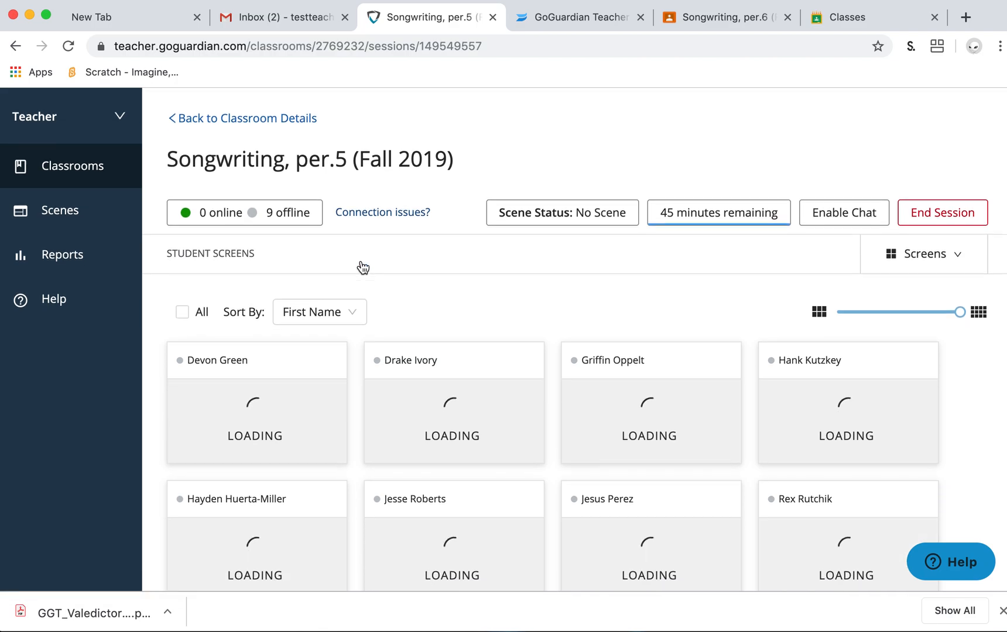
scroll("down", 3)
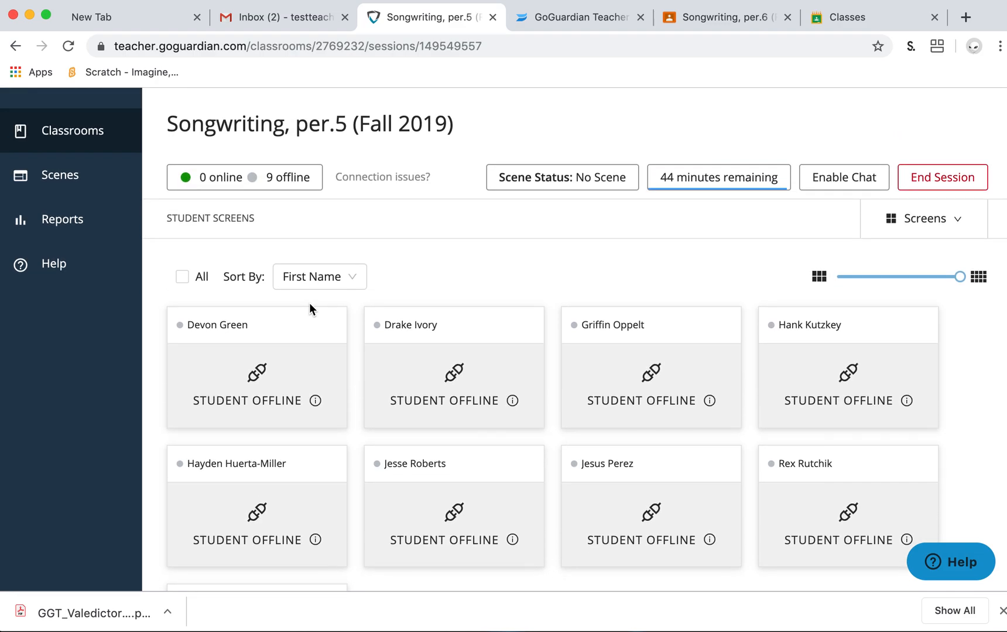
mouse_move(324, 301)
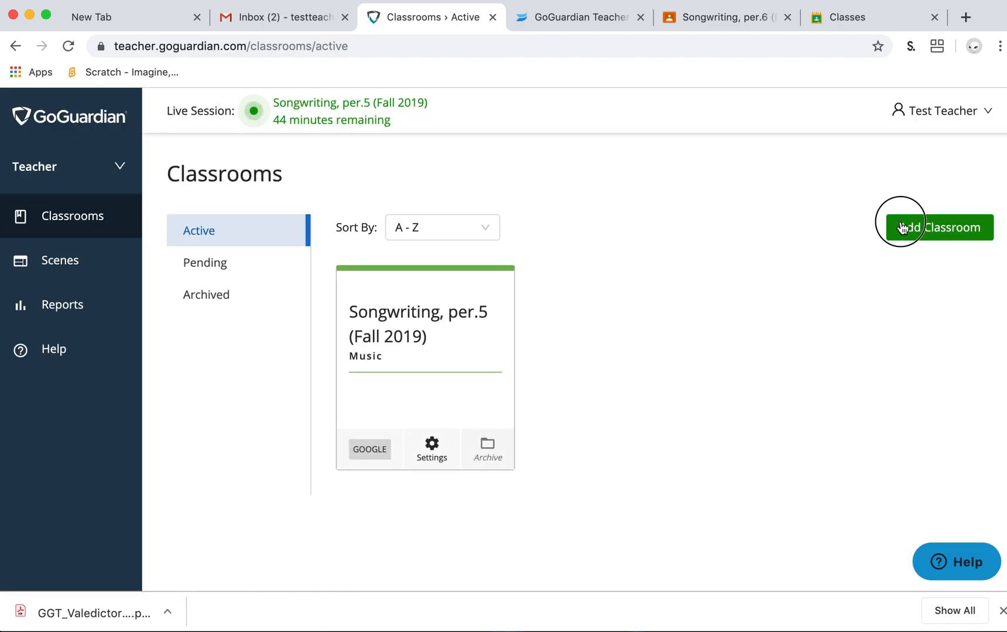
Add the Songwriting per.6 classroom, sync its seven students, and reach its settings showing Music
left_click(937, 227)
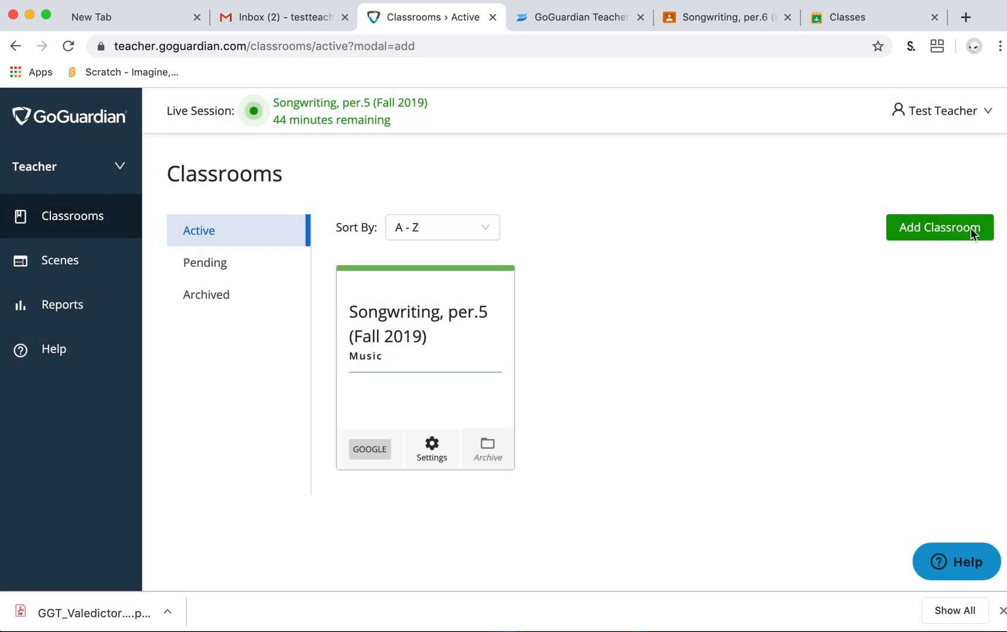
left_click(939, 228)
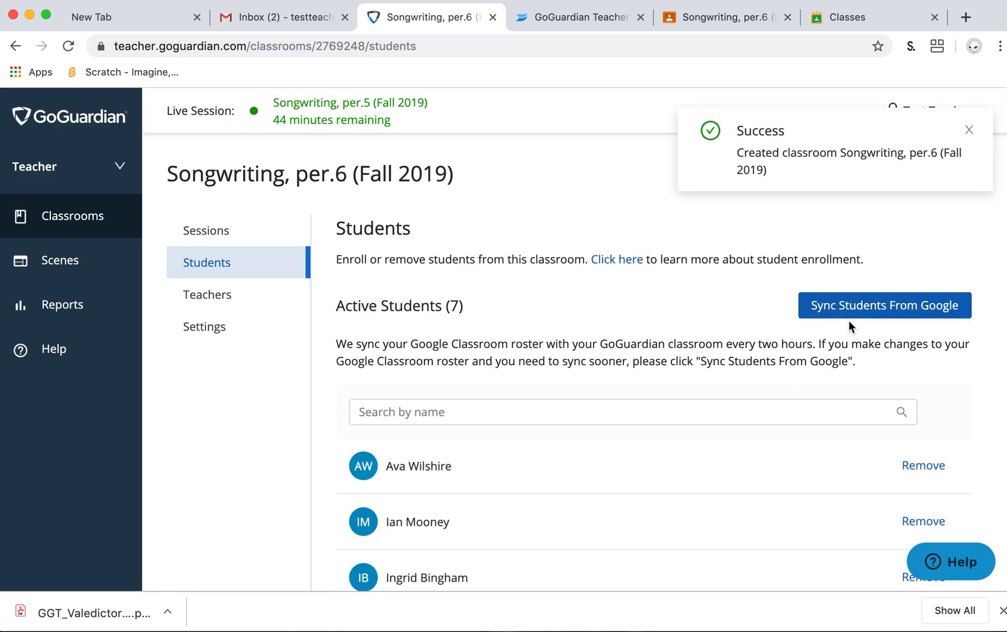
left_click(884, 304)
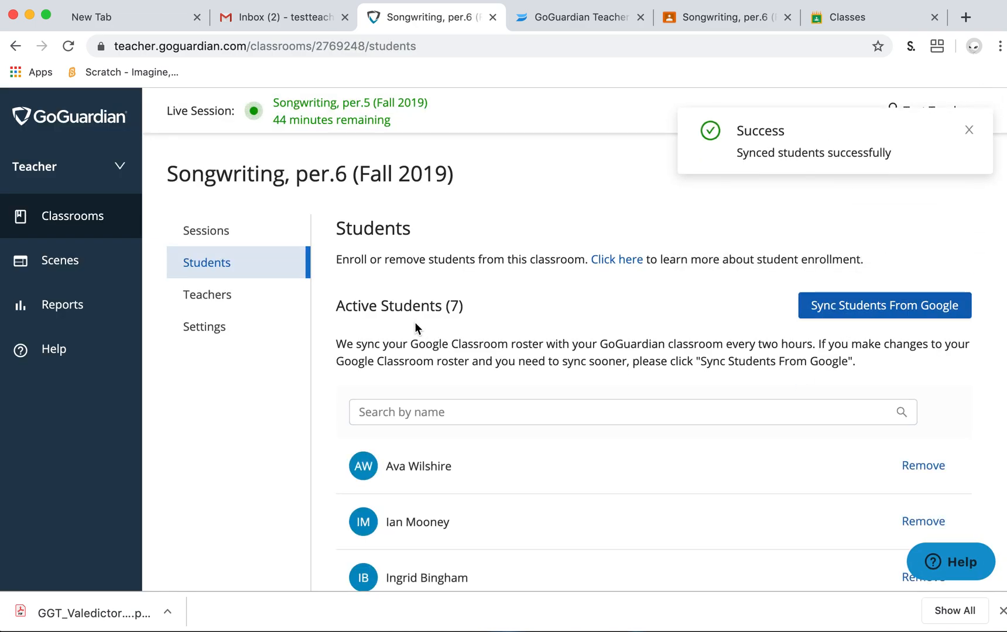
left_click(204, 327)
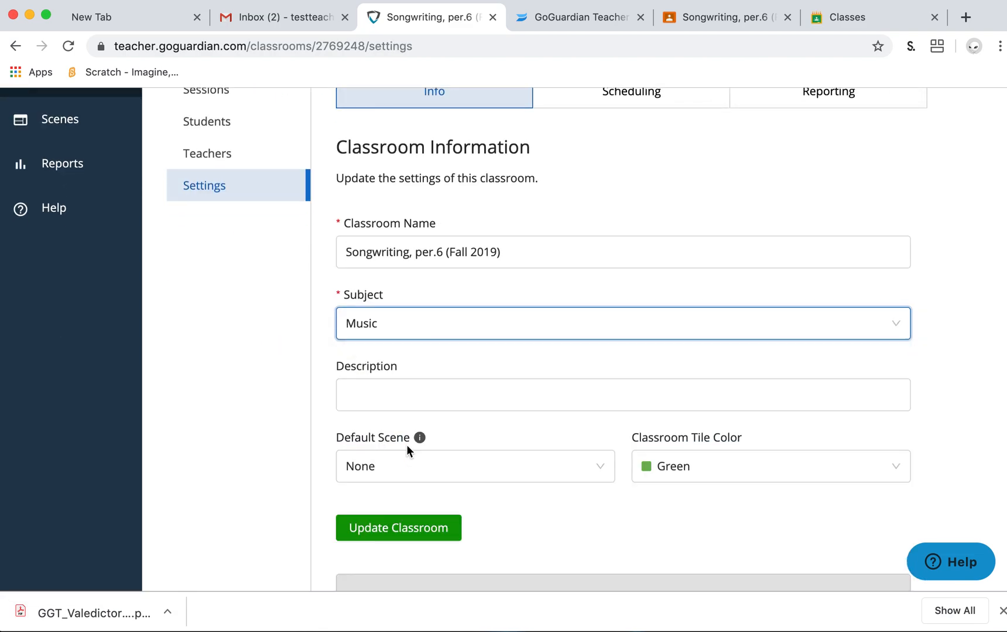
Update per.6 with Music as subject and return to the classrooms list
left_click(398, 528)
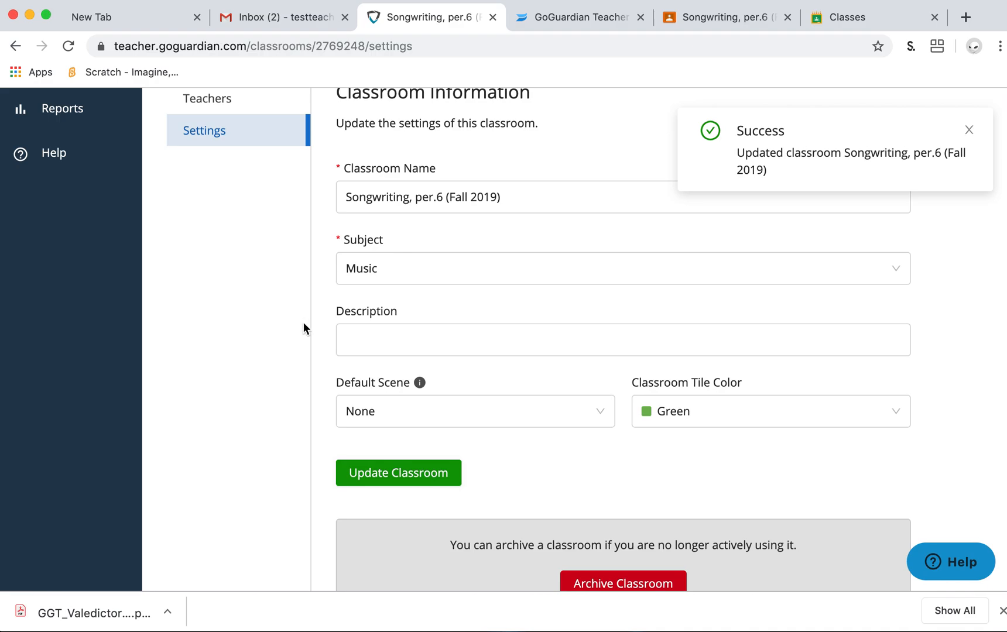
left_click(398, 473)
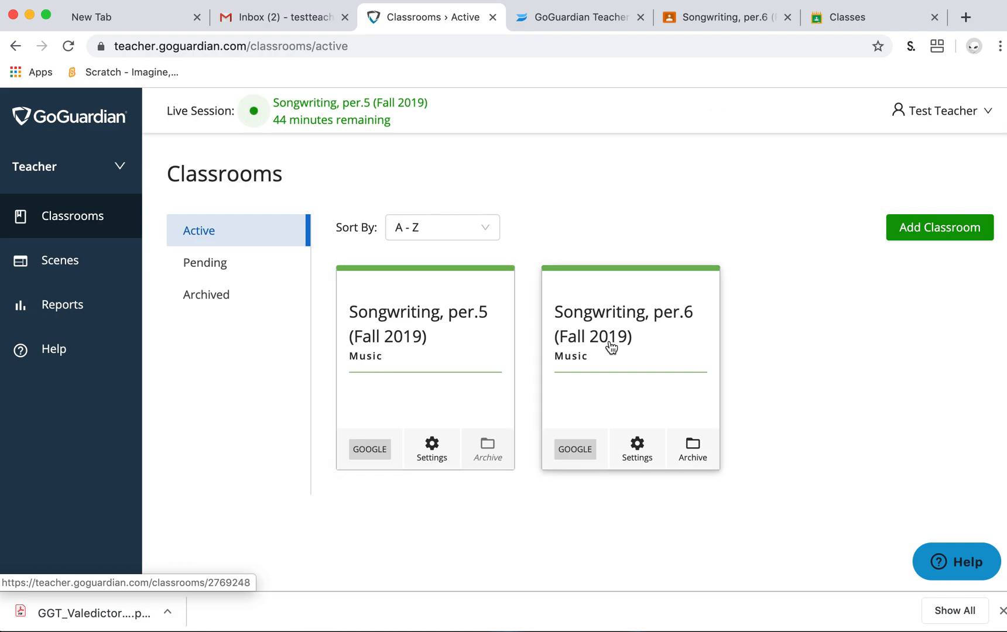
Enter the Songwriting, per.6 classroom and choose a 45-minute class end time
left_click(628, 324)
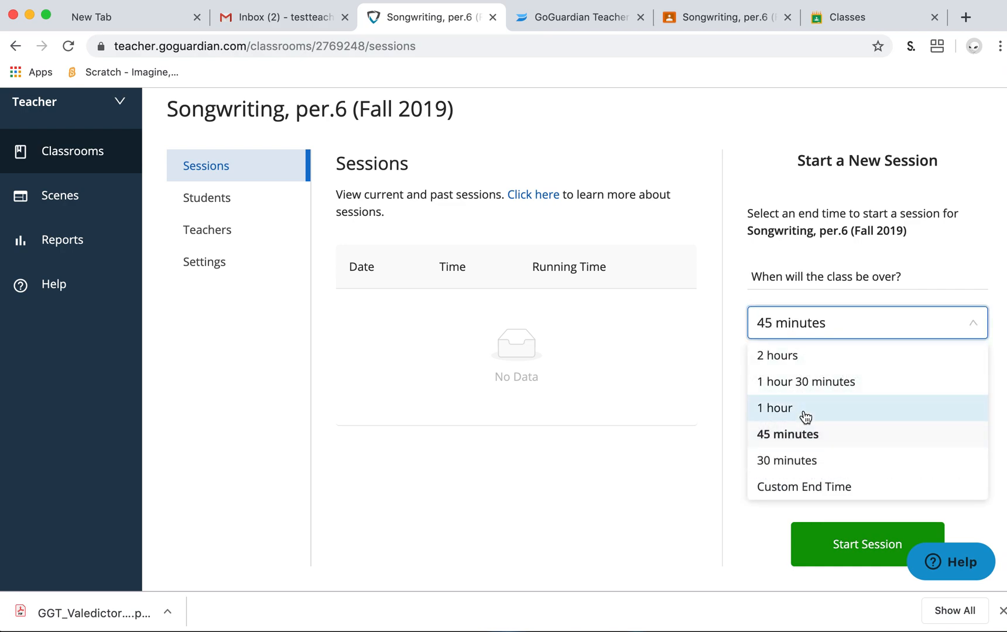
left_click(786, 434)
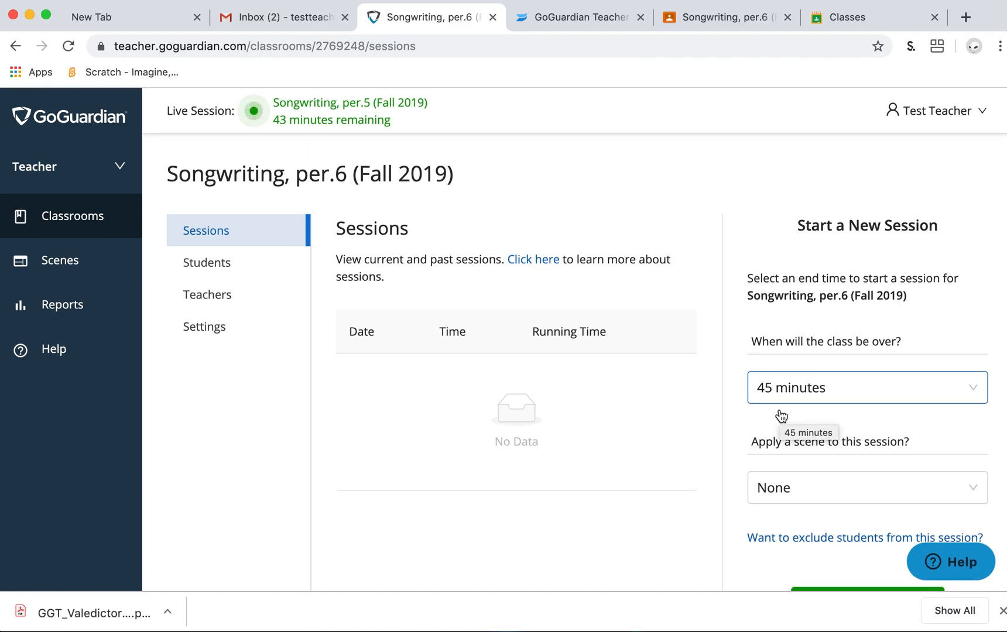
mouse_move(620, 168)
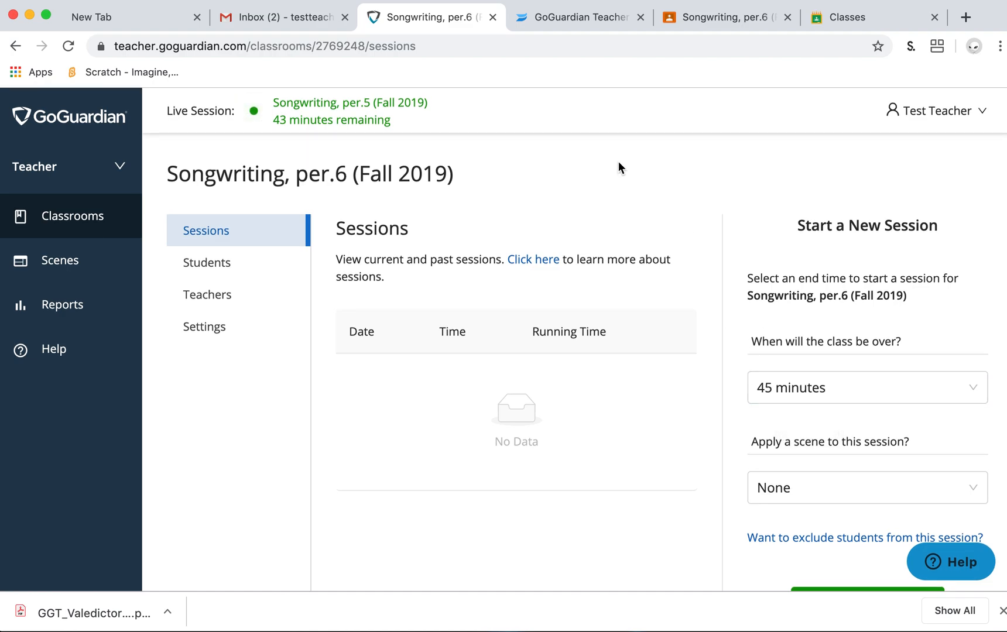